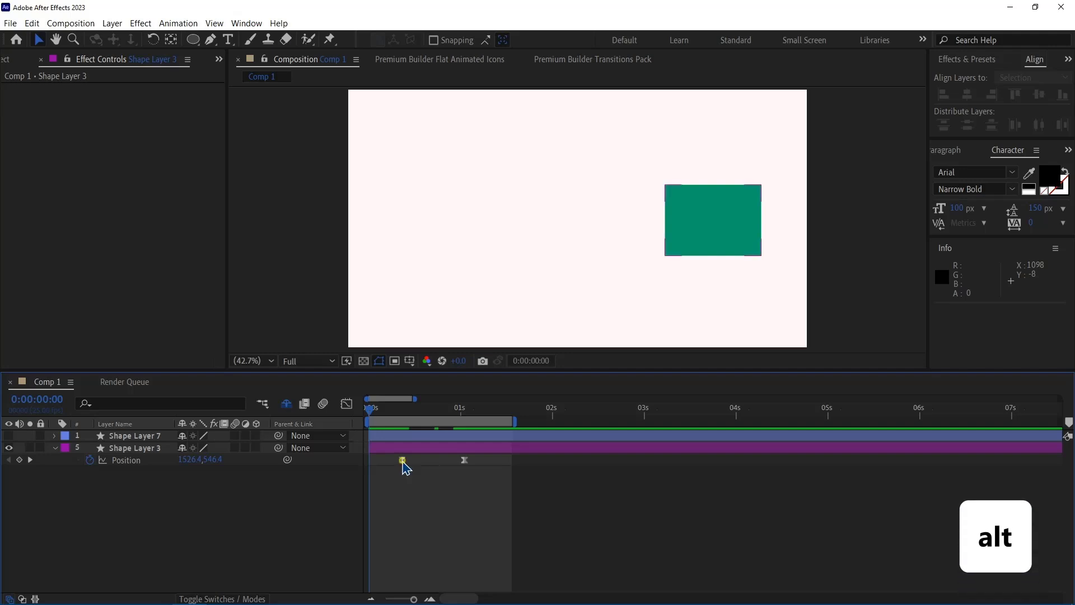
- Select both Position keyframes of Shape Layer 3 to see their 17-frame spacing
left_click(135, 447)
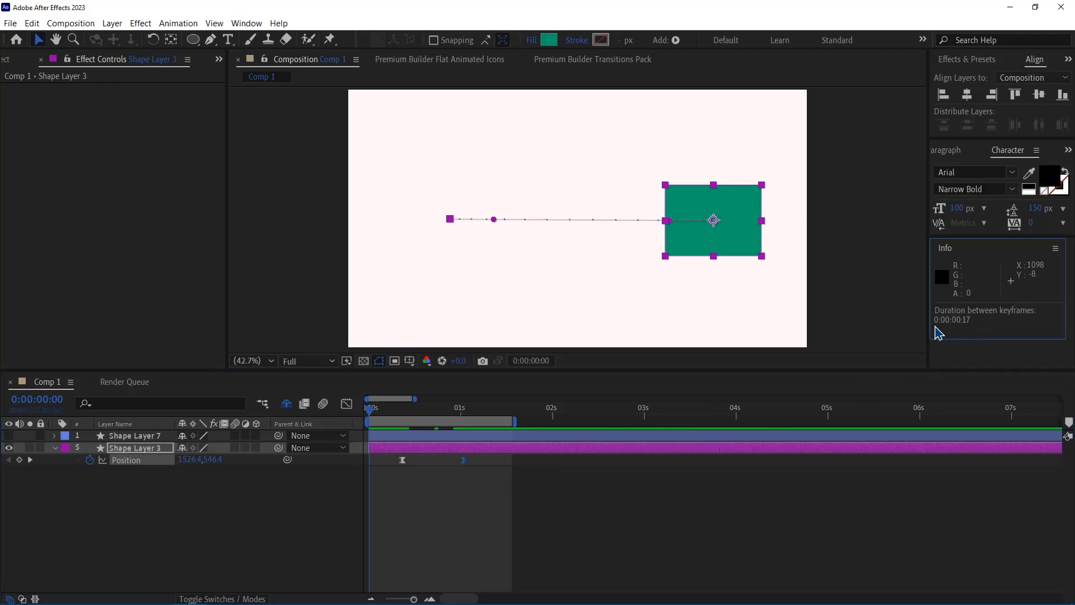
mouse_move(976, 334)
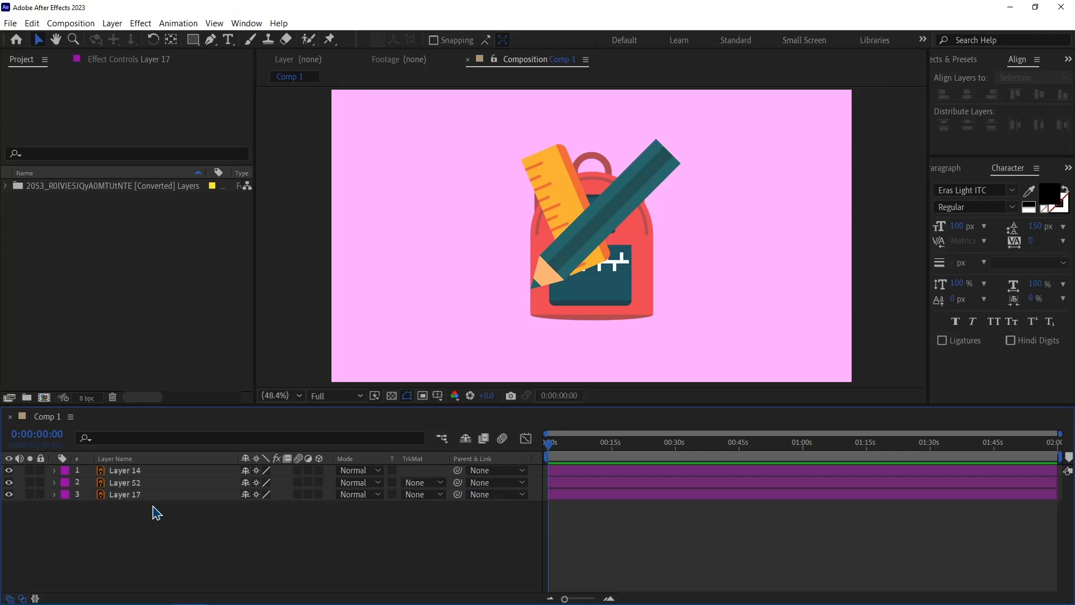
- Deselect all layers in the backpack, ruler and pencil composition
left_click(124, 494)
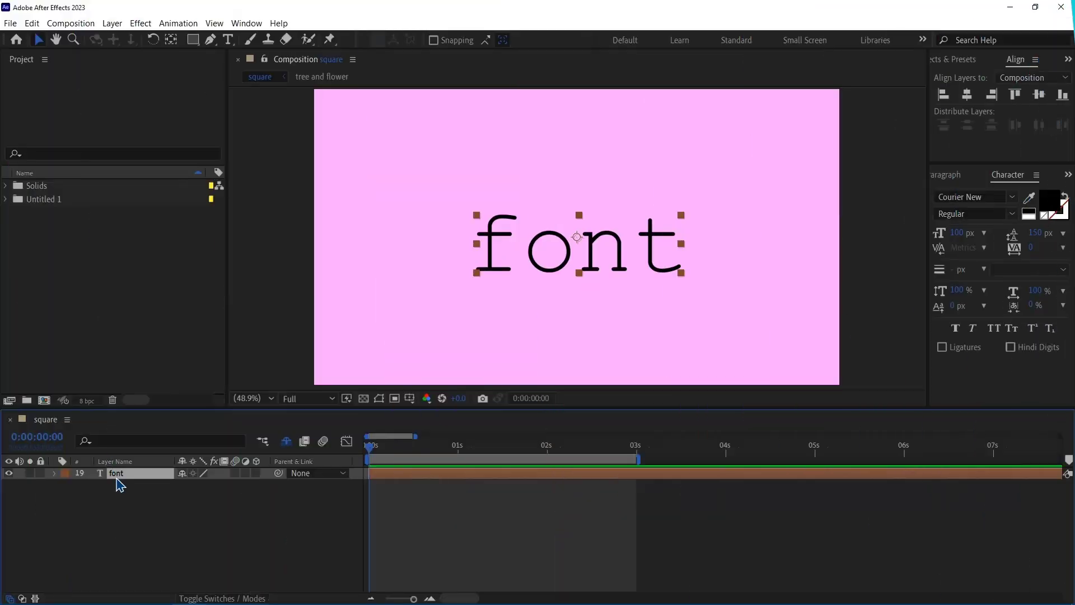
- Set the 'font' text to Eras Light ITC and star that typeface as a favourite
double_click(116, 473)
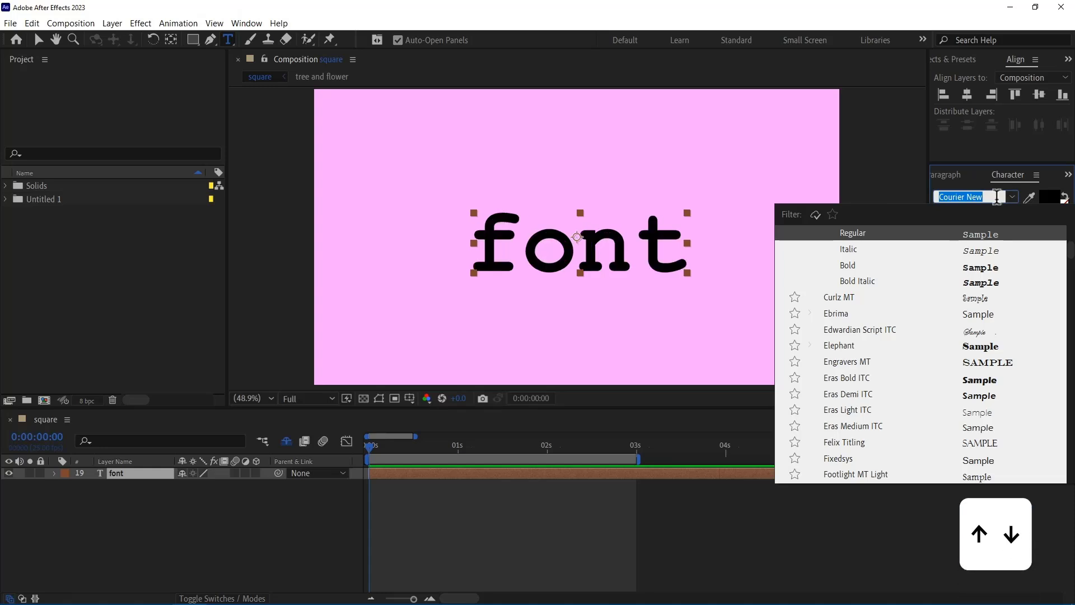
left_click(839, 297)
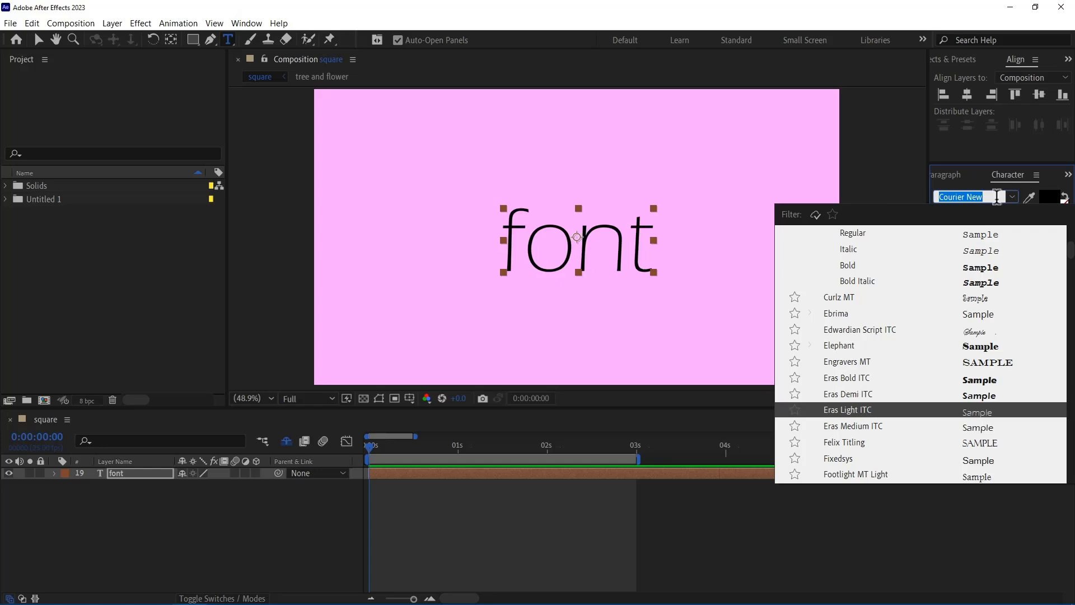
mouse_move(818, 389)
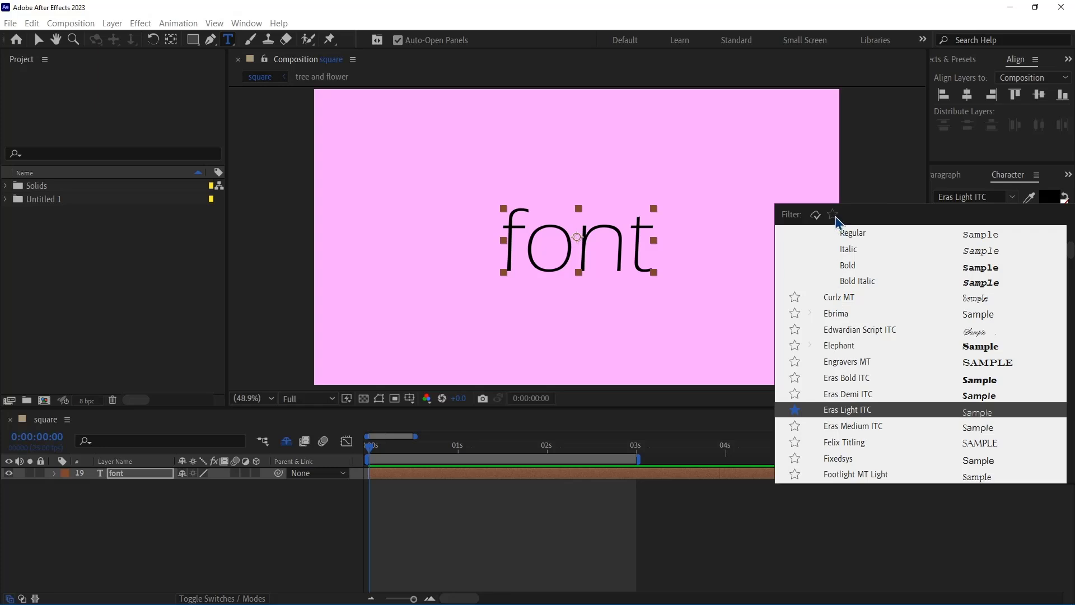
left_click(833, 215)
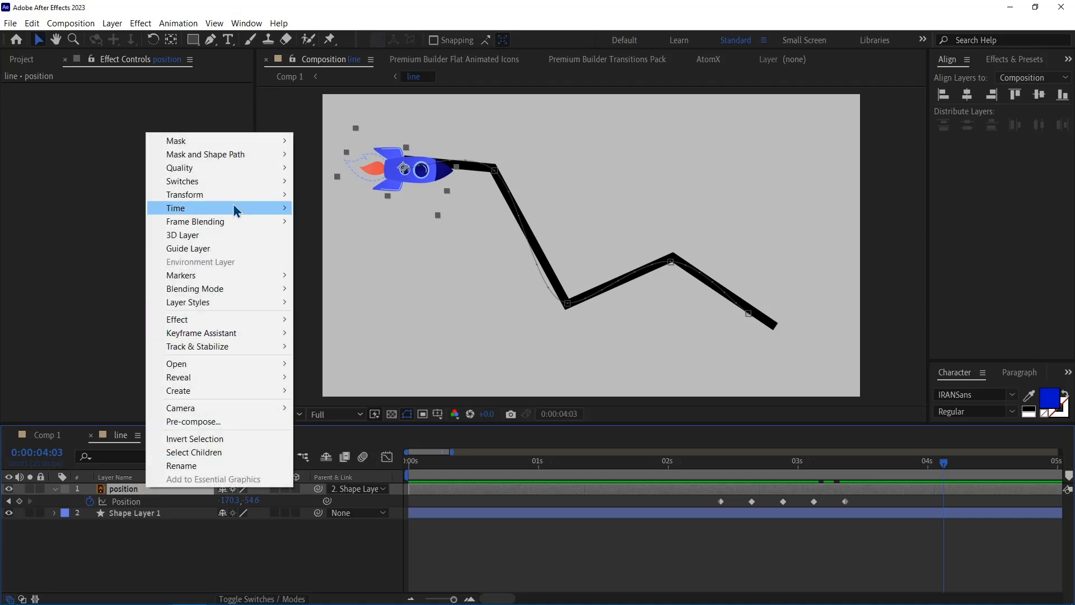
mouse_move(185, 195)
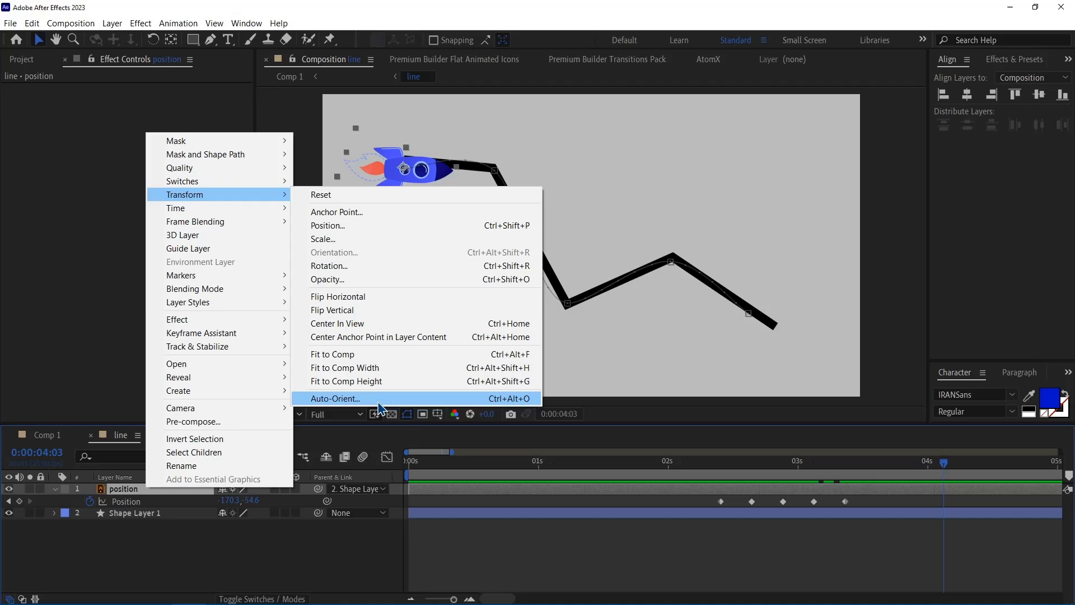
- Set the rocket layer's Auto-Orient option to Orient Along Path
left_click(335, 398)
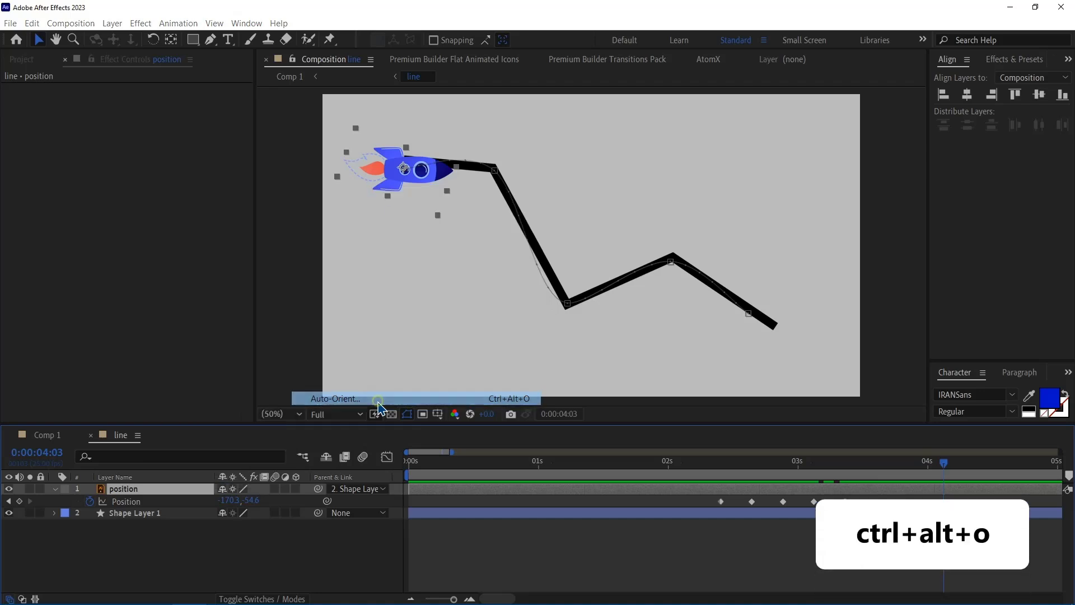
key("ctrl+alt+o")
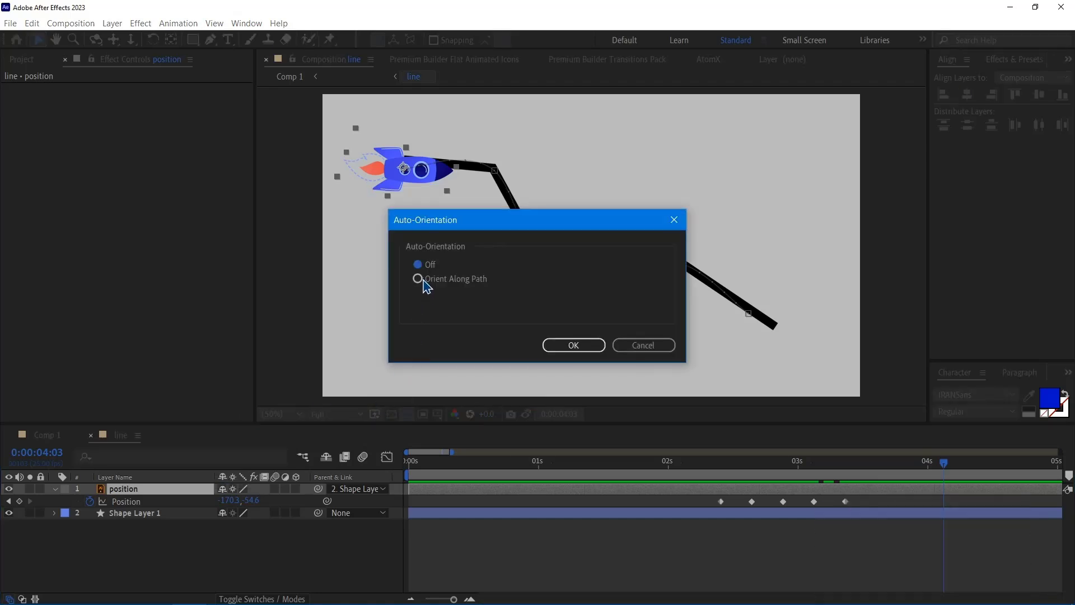
left_click(417, 278)
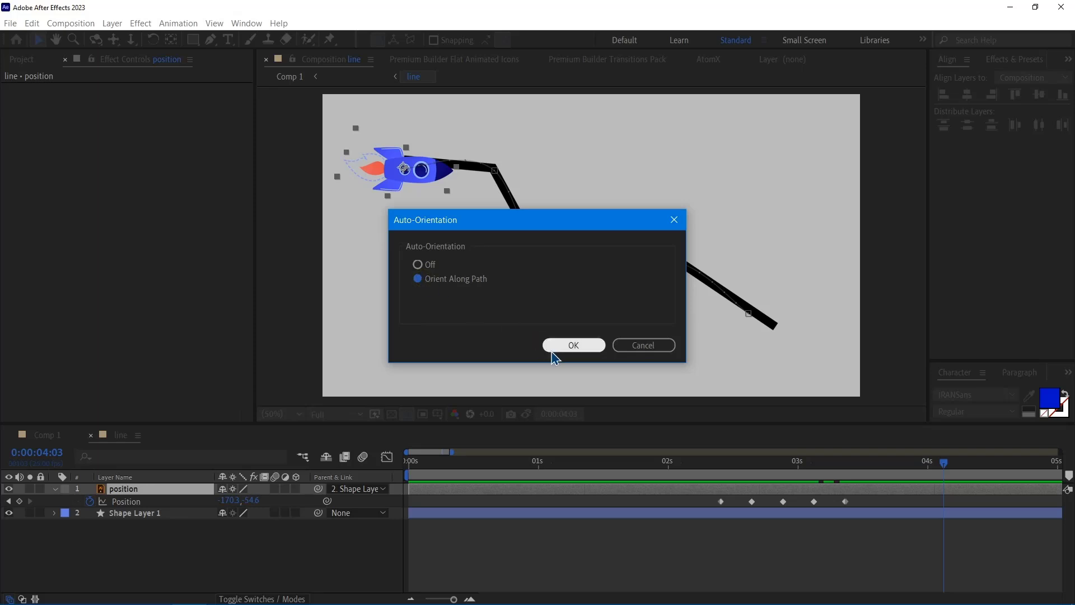
left_click(574, 345)
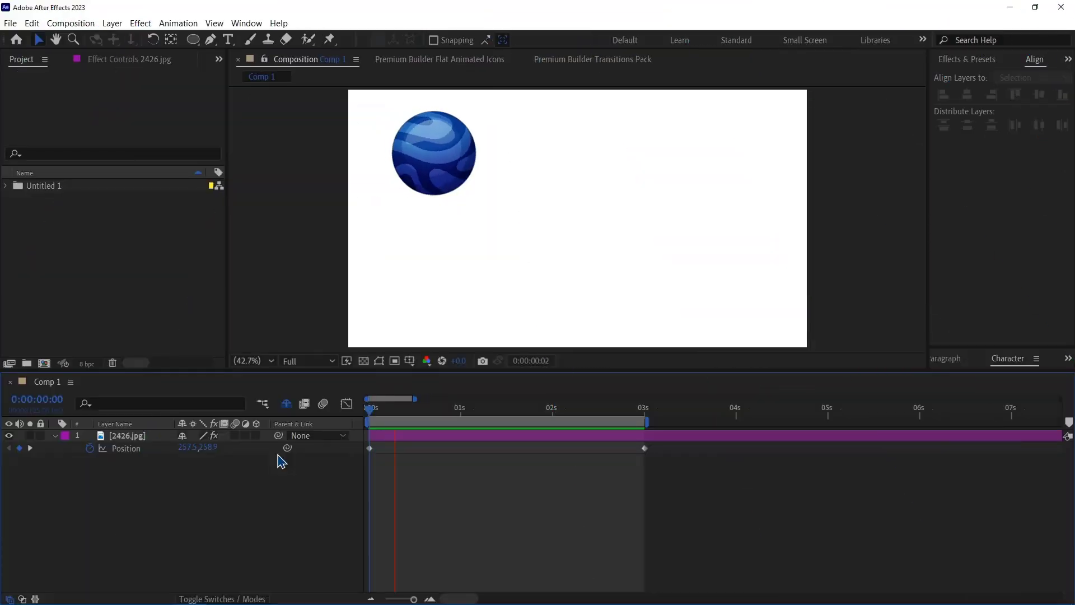
- Select the planet layer's Position property row in the timeline
left_click(571, 429)
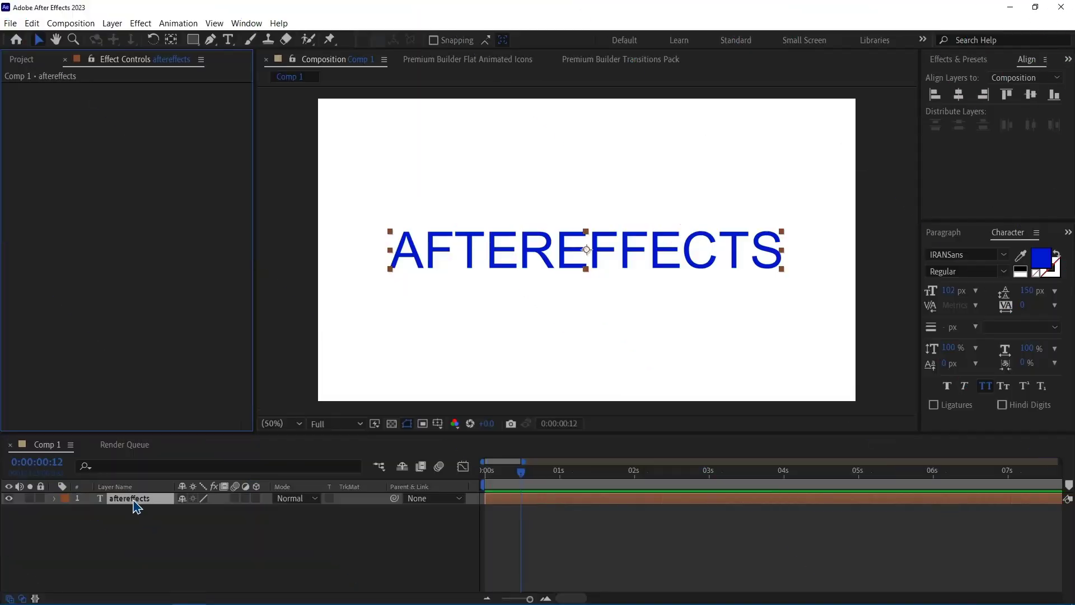
- Create masks from the AFTEREFFECTS text, then view and close the outlines solid's settings
right_click(131, 499)
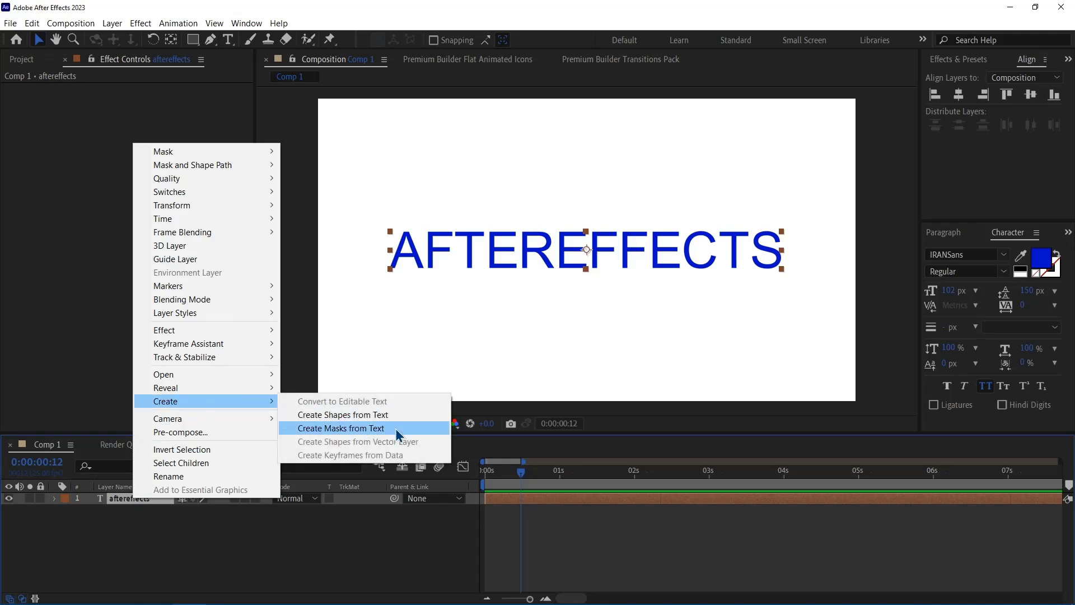
left_click(342, 429)
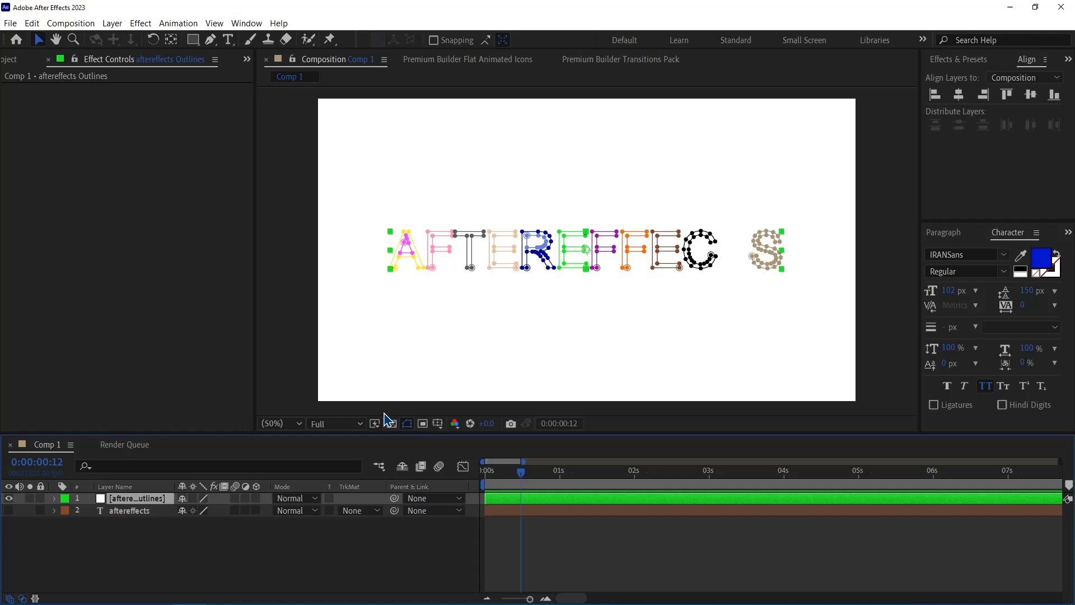
double_click(137, 498)
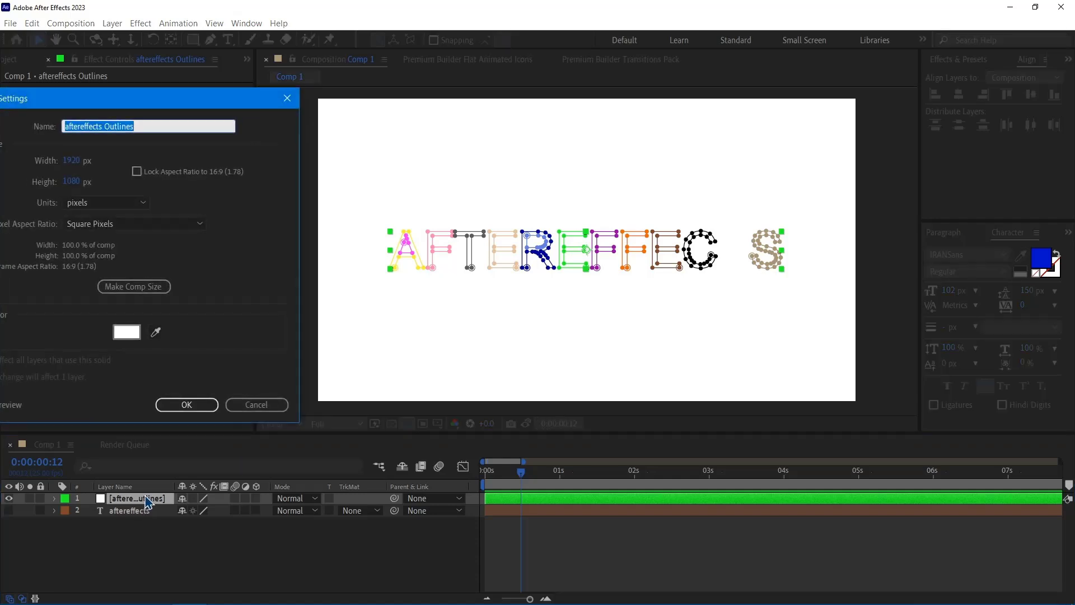
left_click(126, 332)
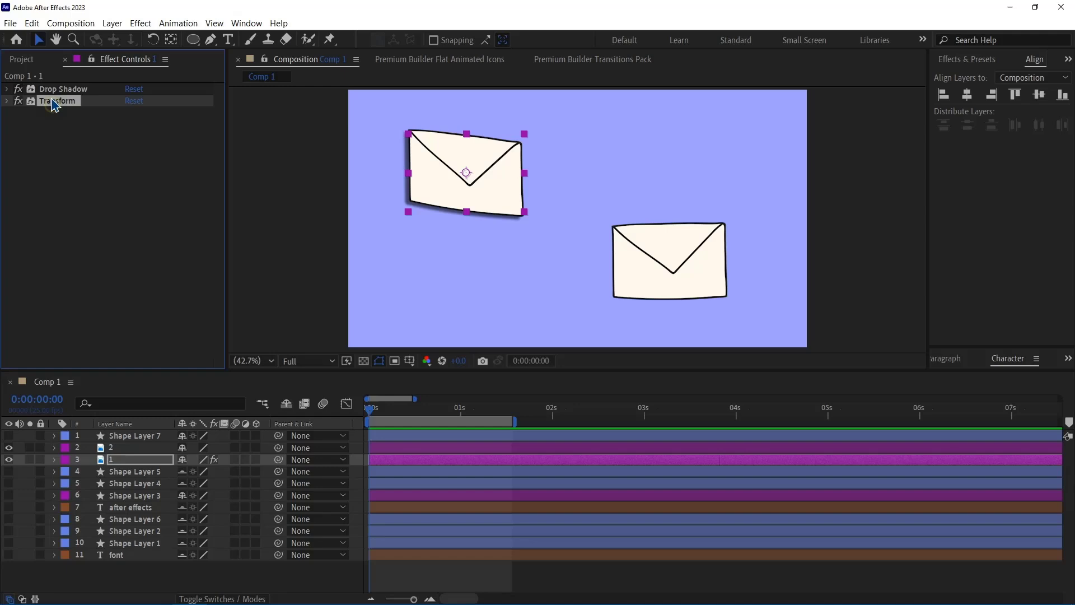
- Copy Drop Shadow and Transform onto the other envelope, then adjust the shadow's Direction
left_click(32, 22)
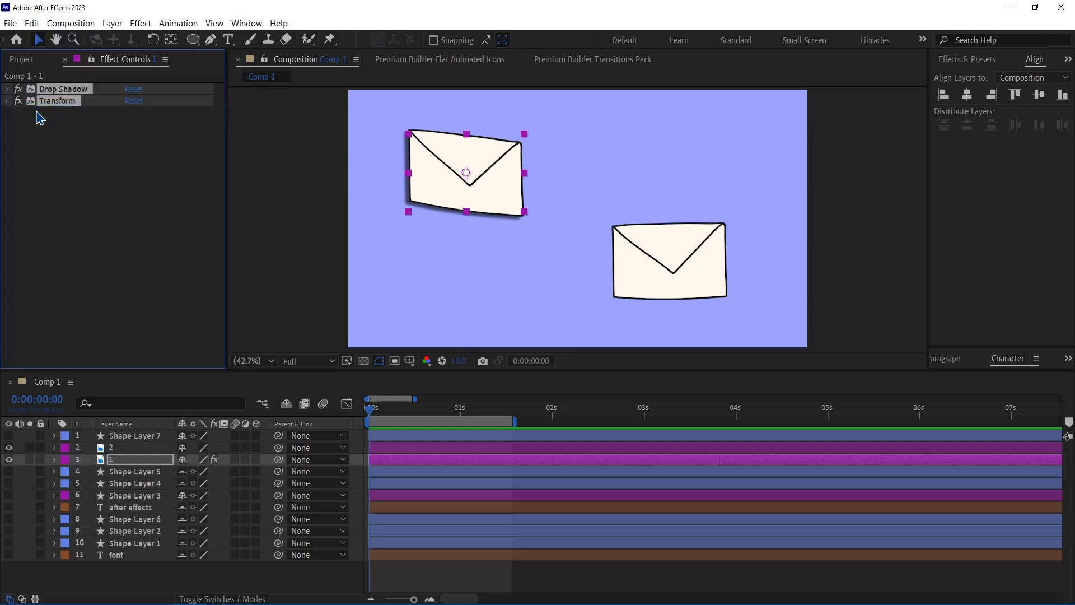
left_click(129, 447)
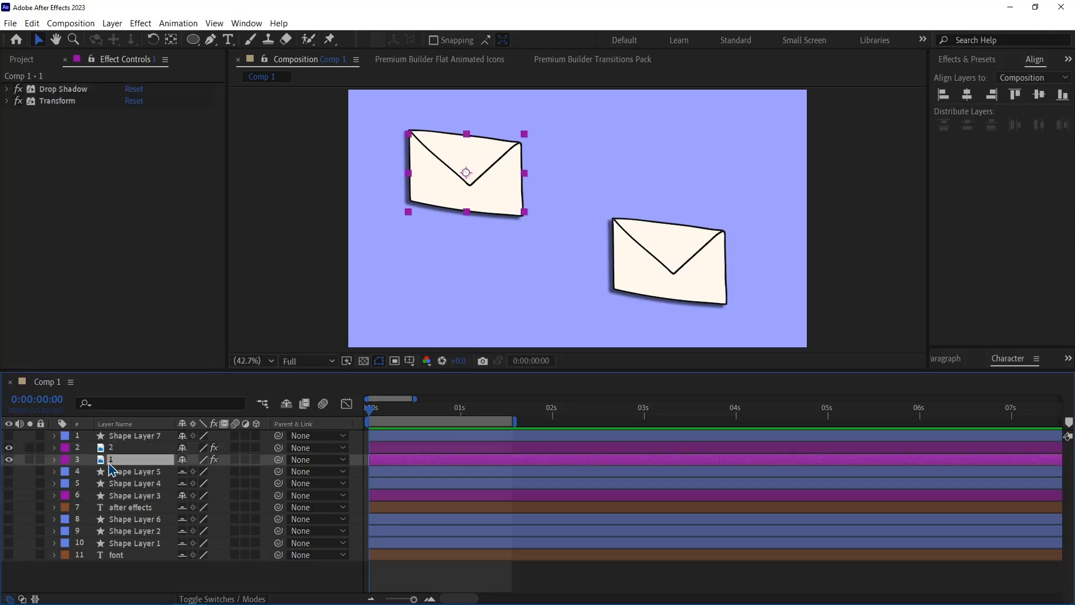
left_click(10, 89)
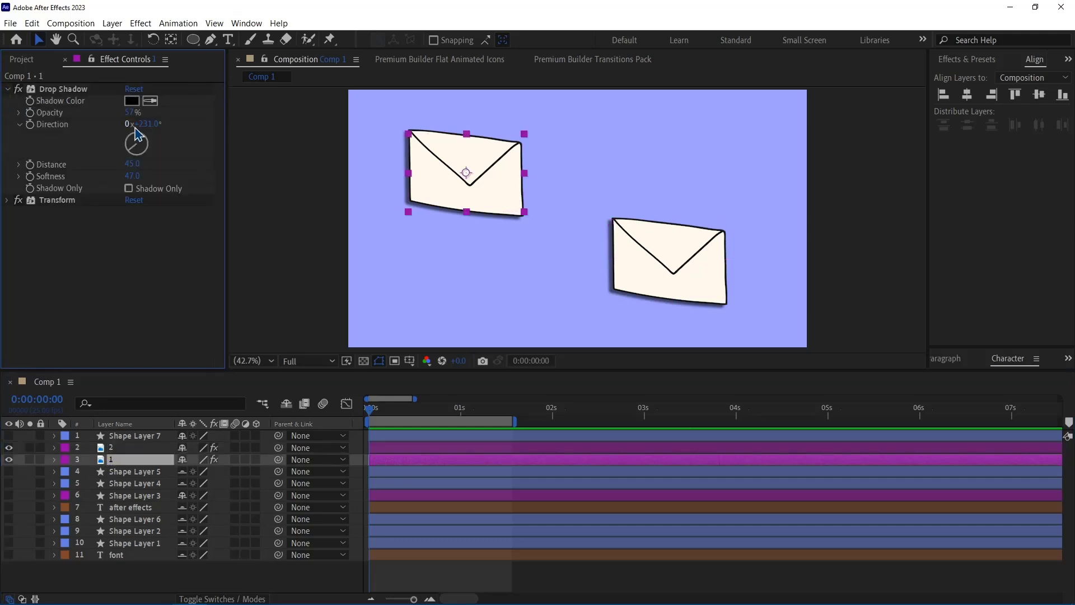
left_click(132, 100)
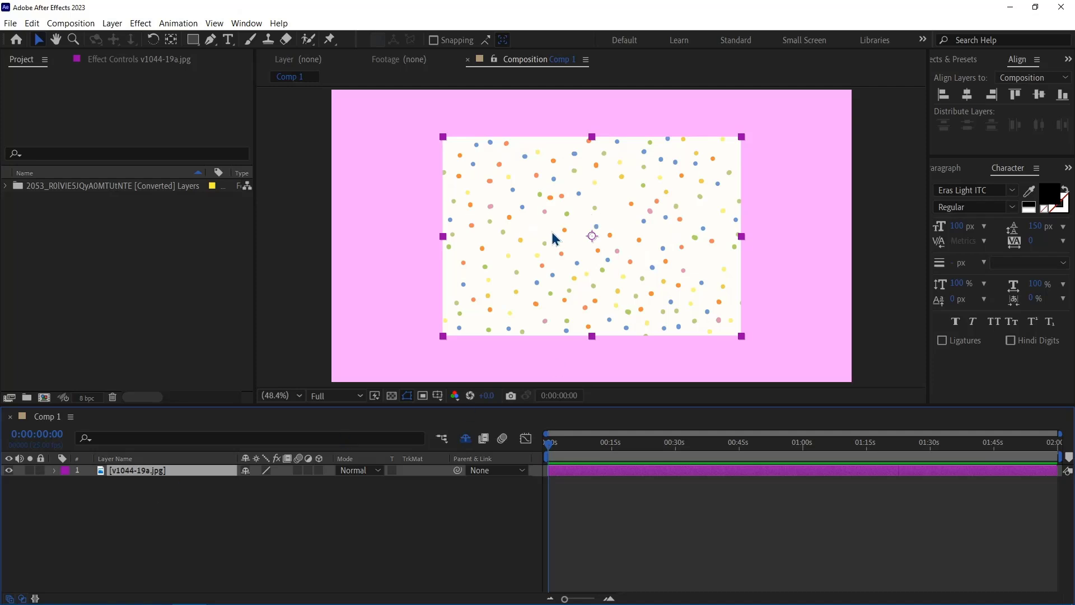
- Apply Fit to Comp, Fit to Comp Height, then Fit to Comp Width to the dotted image
left_click(112, 23)
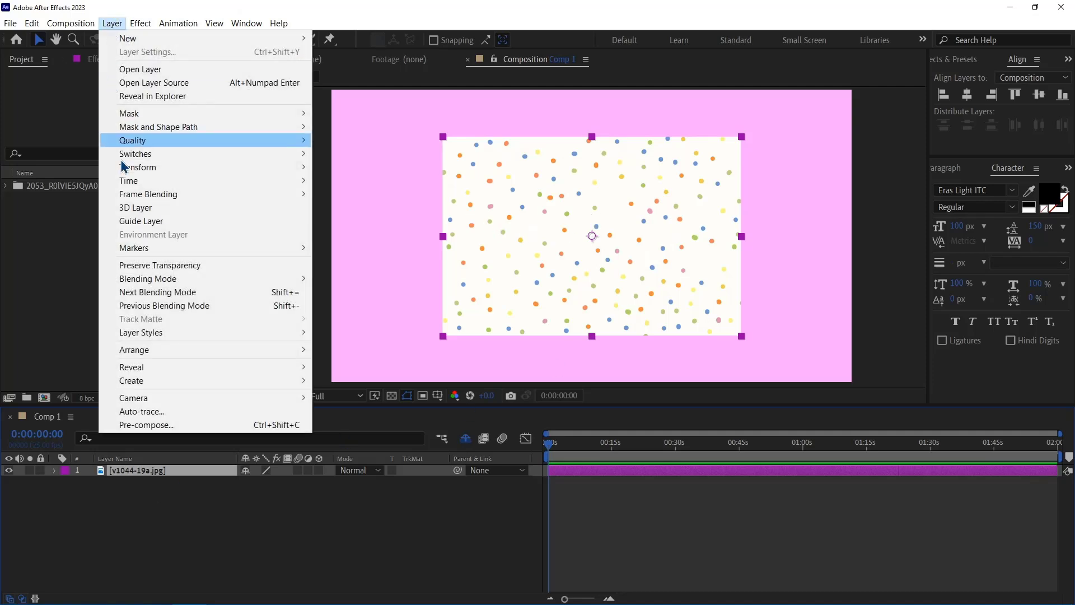
mouse_move(139, 167)
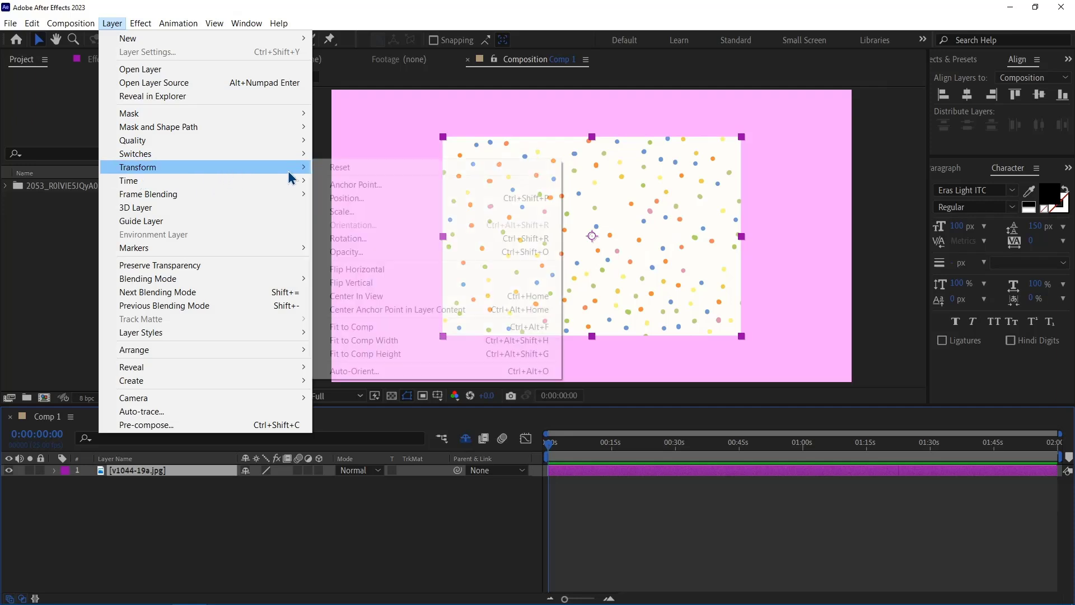
mouse_move(395, 327)
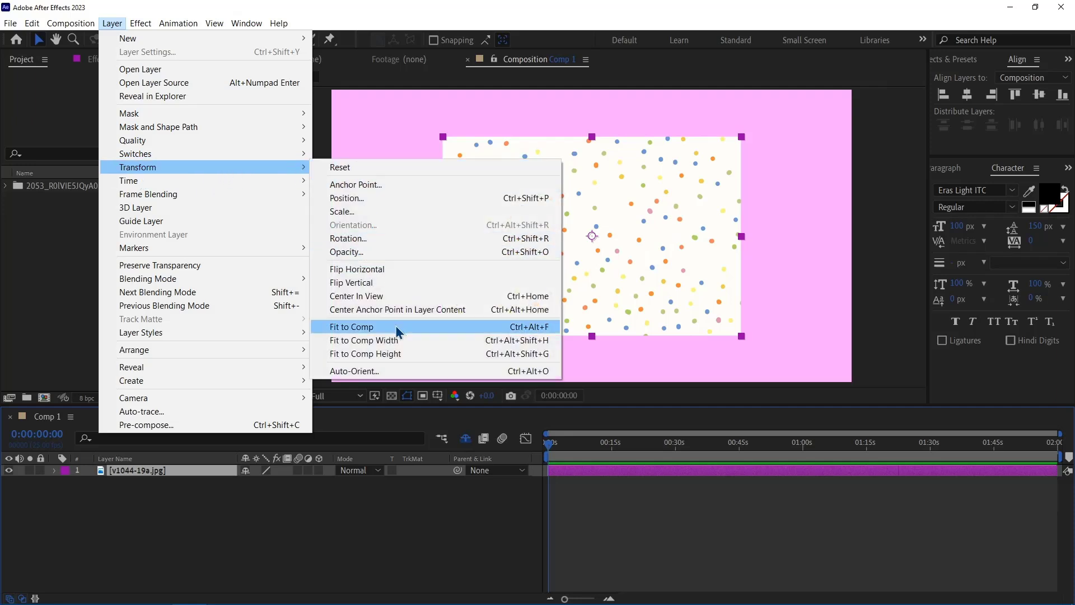
left_click(351, 326)
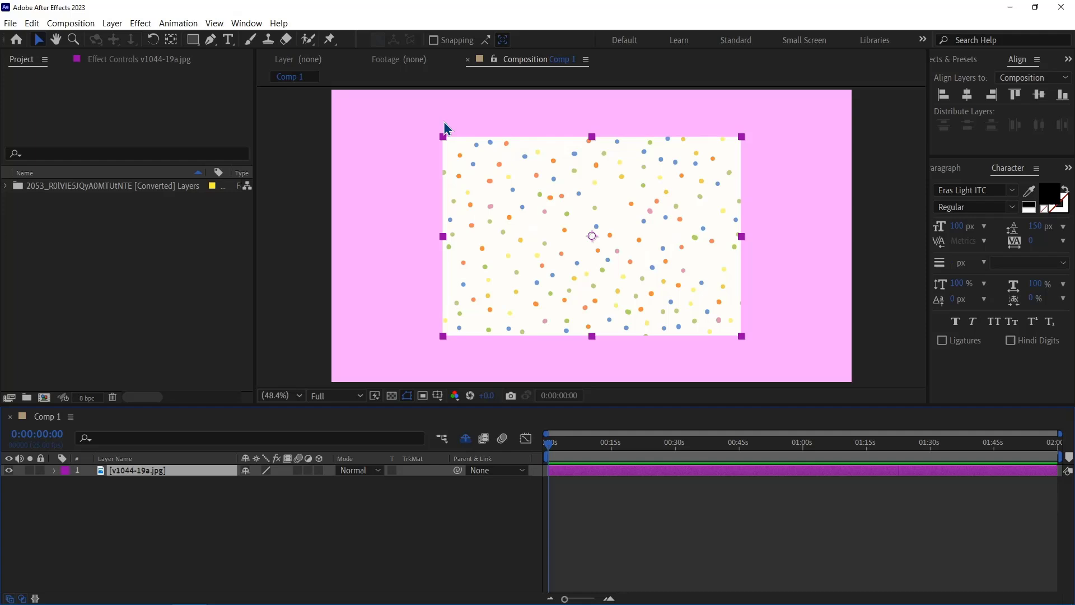
mouse_move(639, 375)
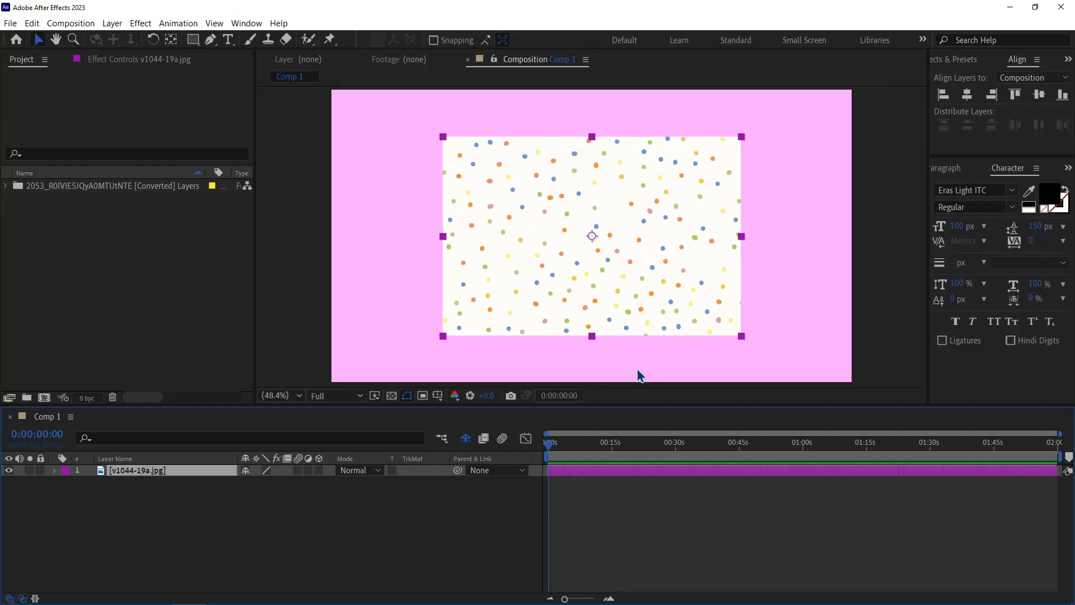
left_click(111, 23)
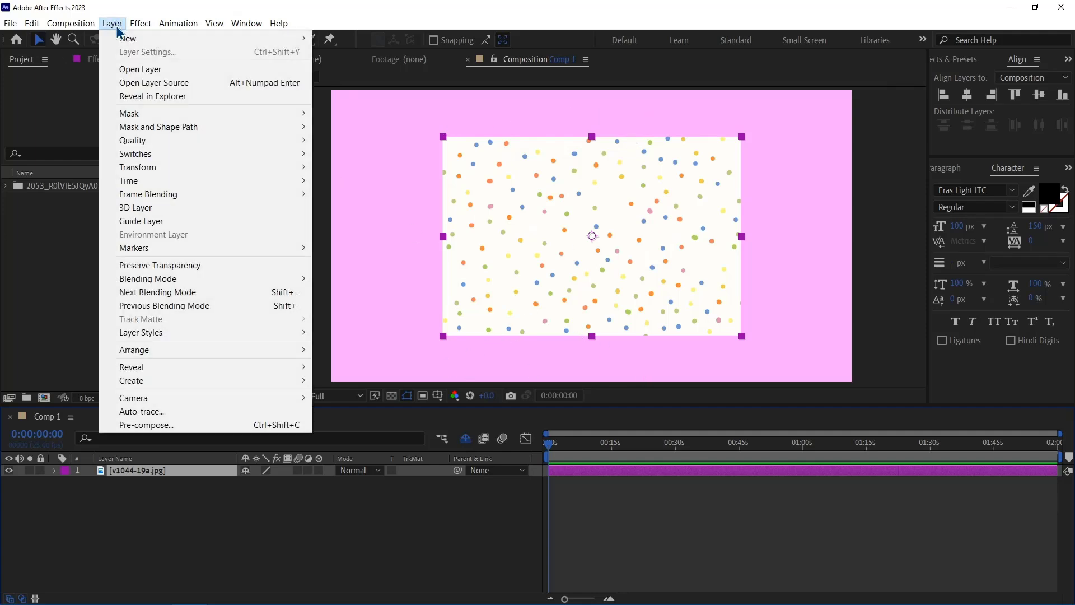
mouse_move(138, 167)
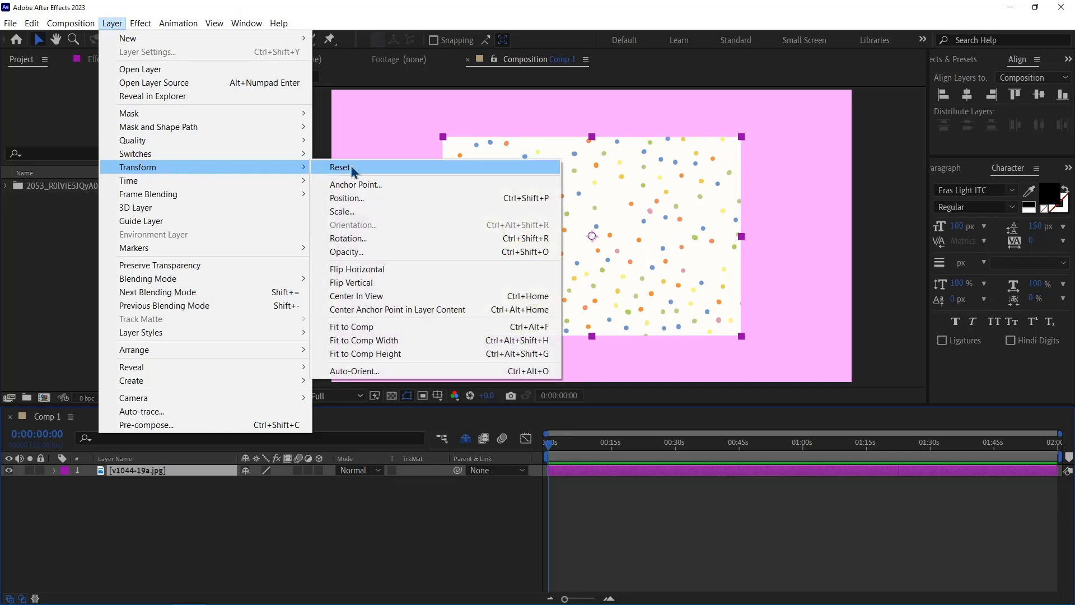
mouse_move(372, 360)
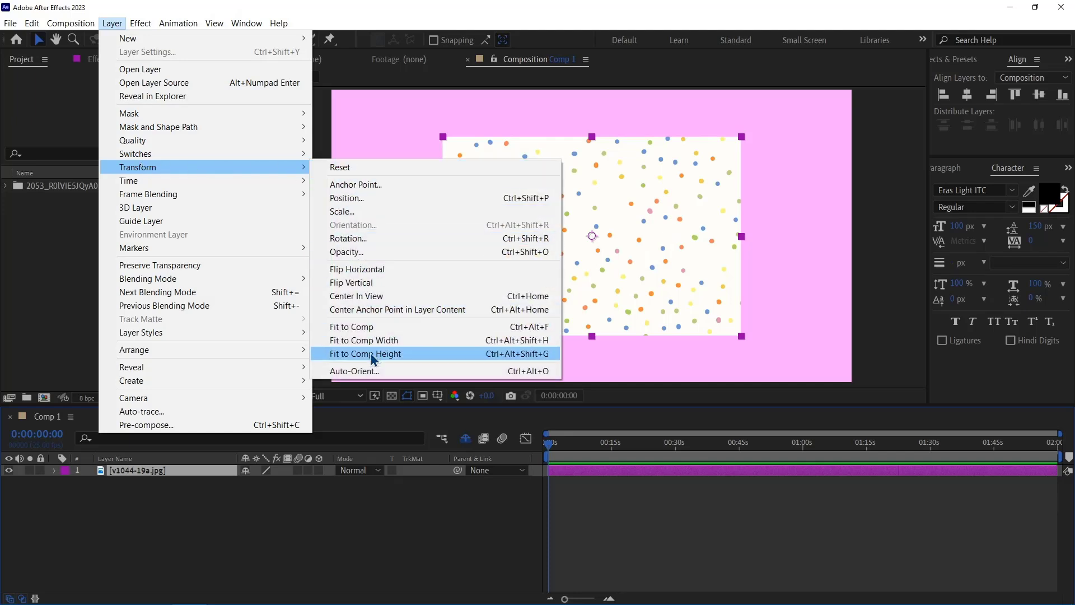
left_click(365, 354)
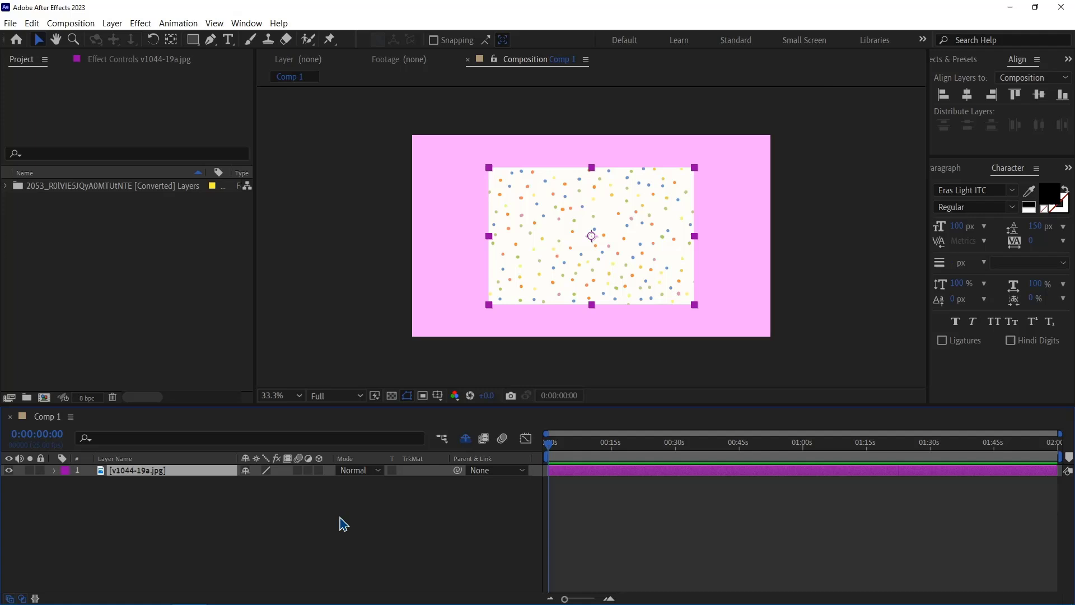
left_click(112, 23)
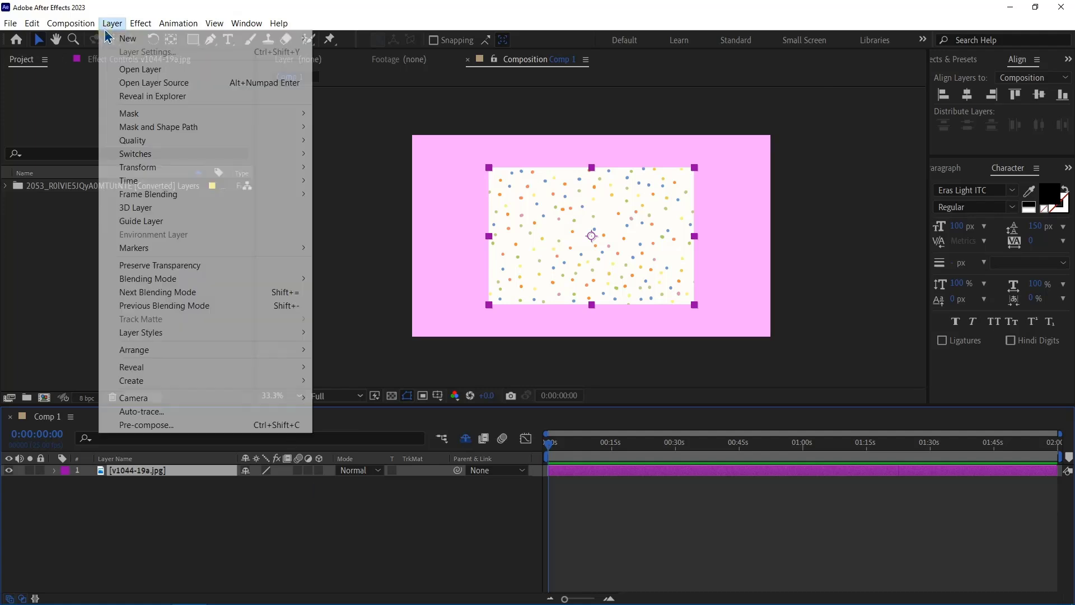
mouse_move(137, 167)
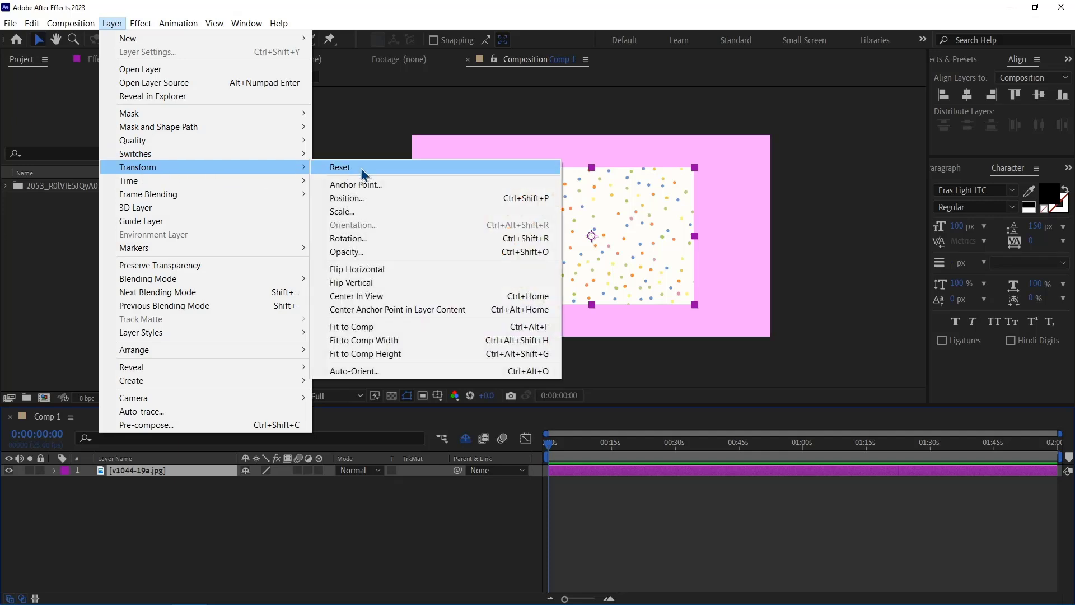
mouse_move(394, 340)
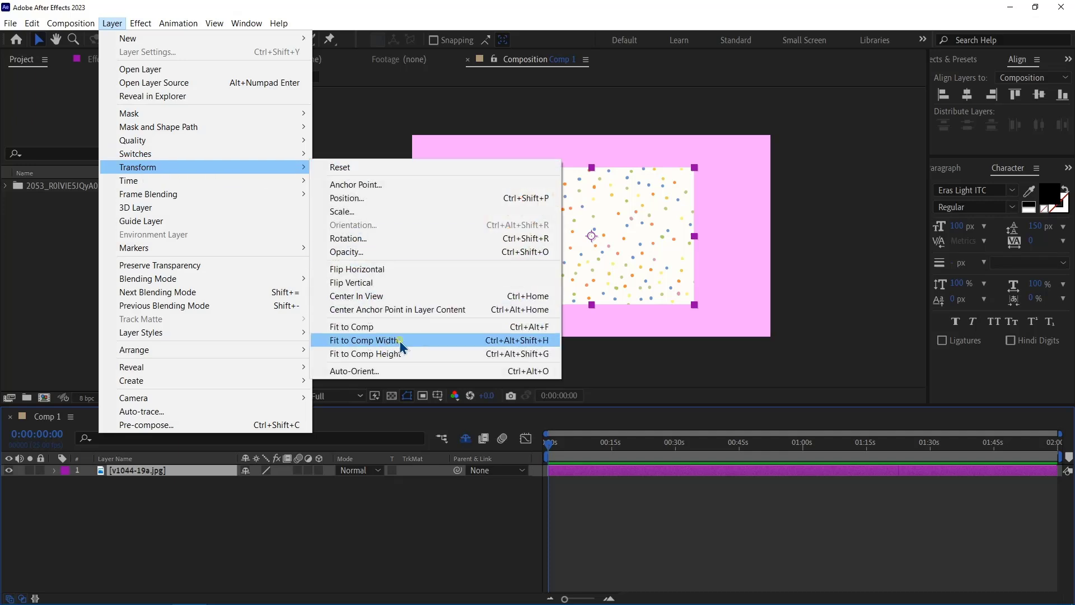
left_click(363, 340)
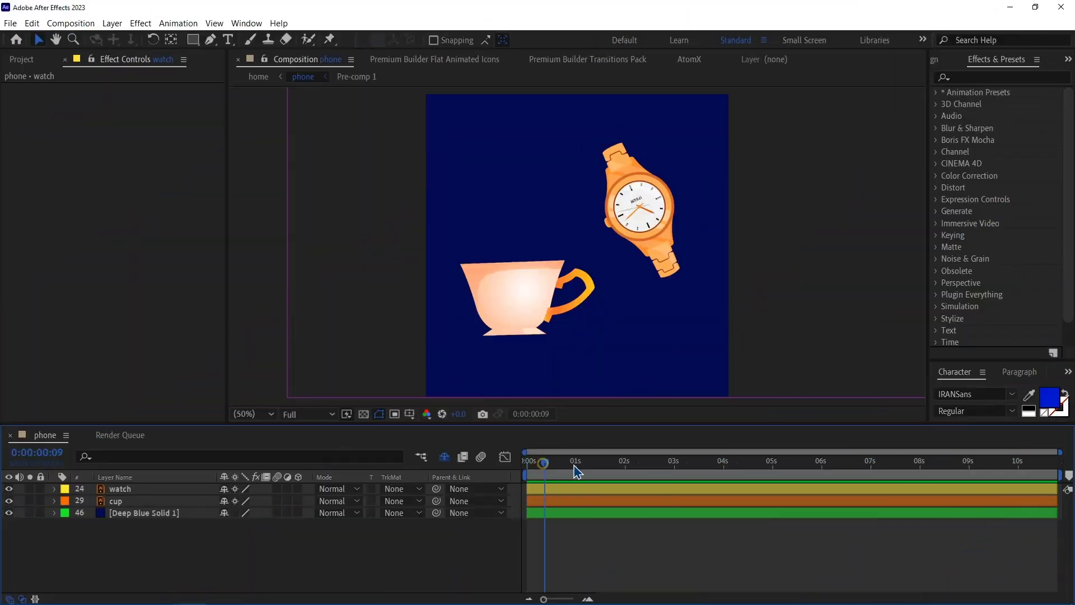
- Set the phone composition's work area from about 2:19 to 6:05
left_click_drag(544, 463, 663, 463)
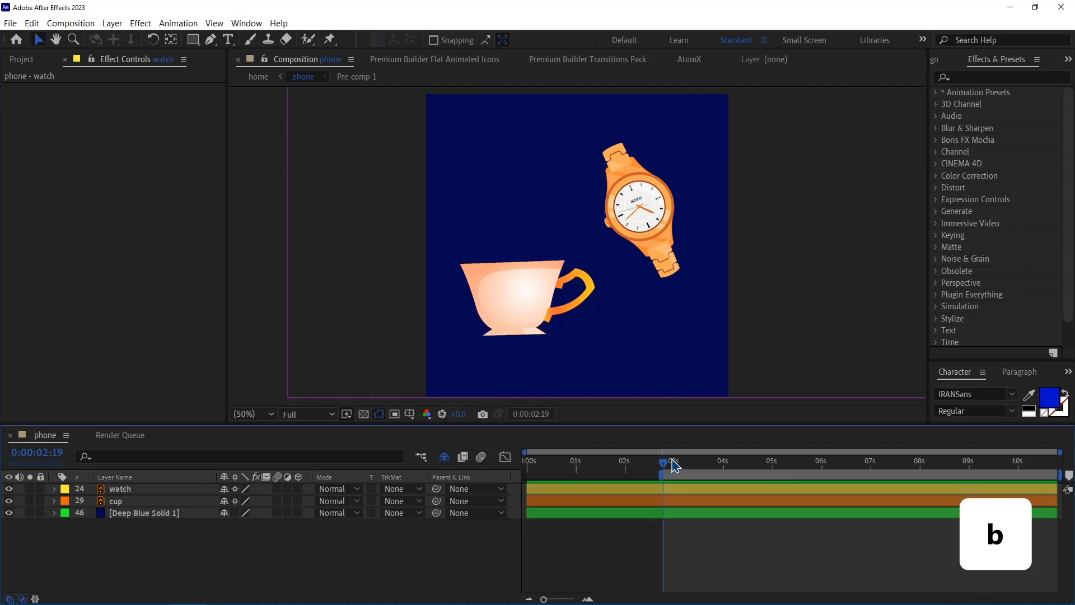
left_click_drag(672, 460, 831, 471)
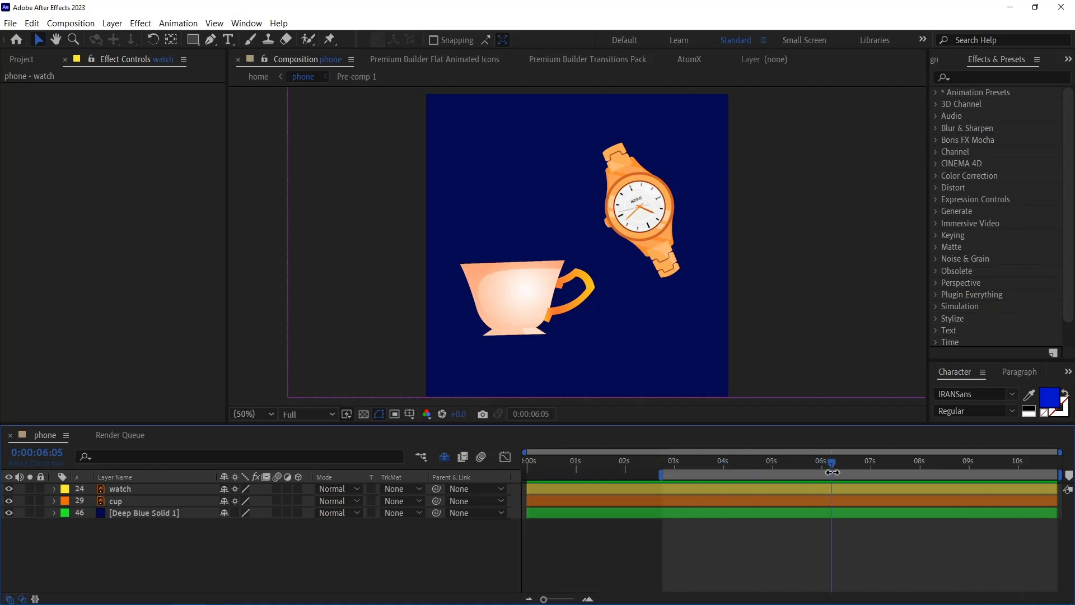
key("n")
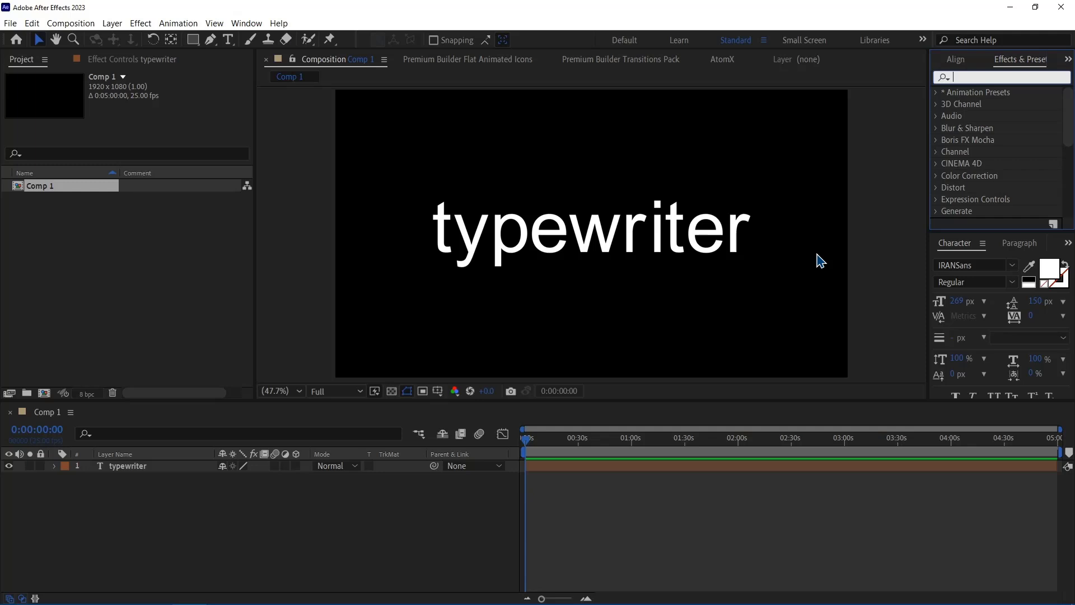
- Search 'ty' in Effects & Presets and apply Typewriter to the typewriter text layer
left_click(1005, 77)
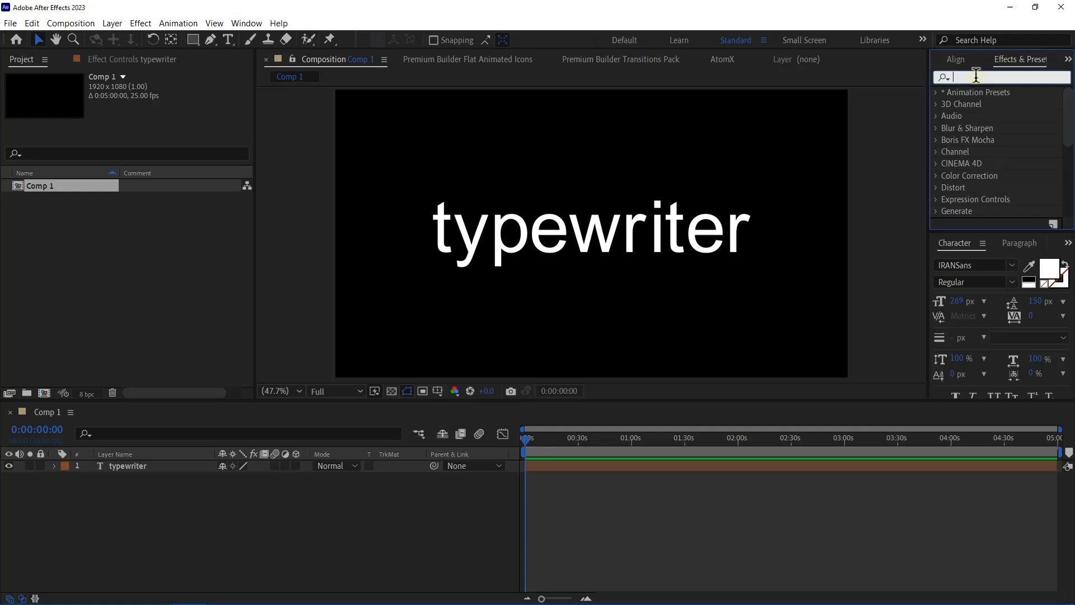
type("type")
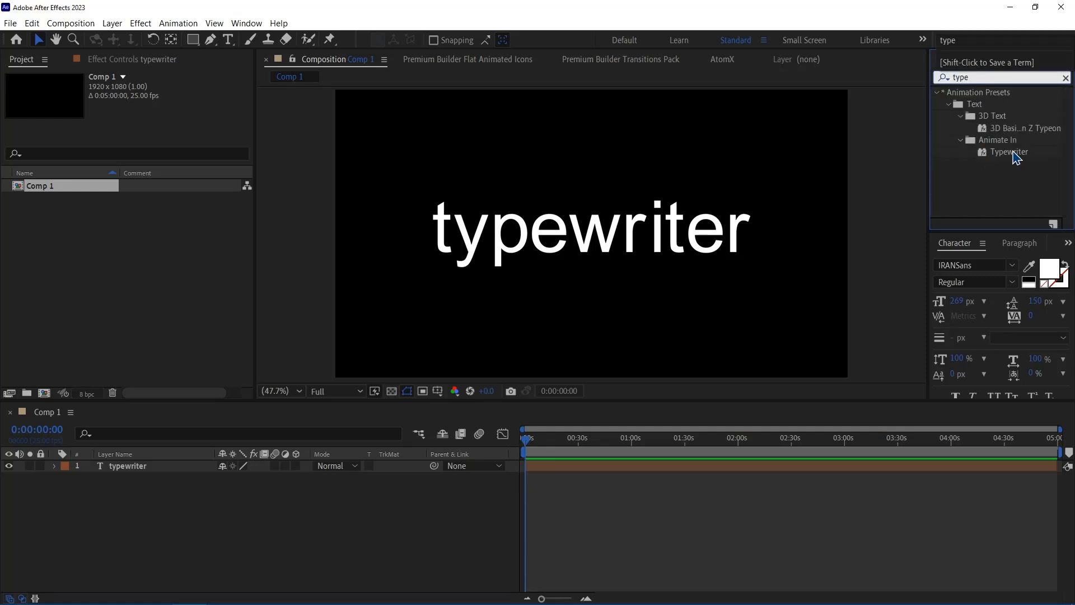
left_click(1011, 151)
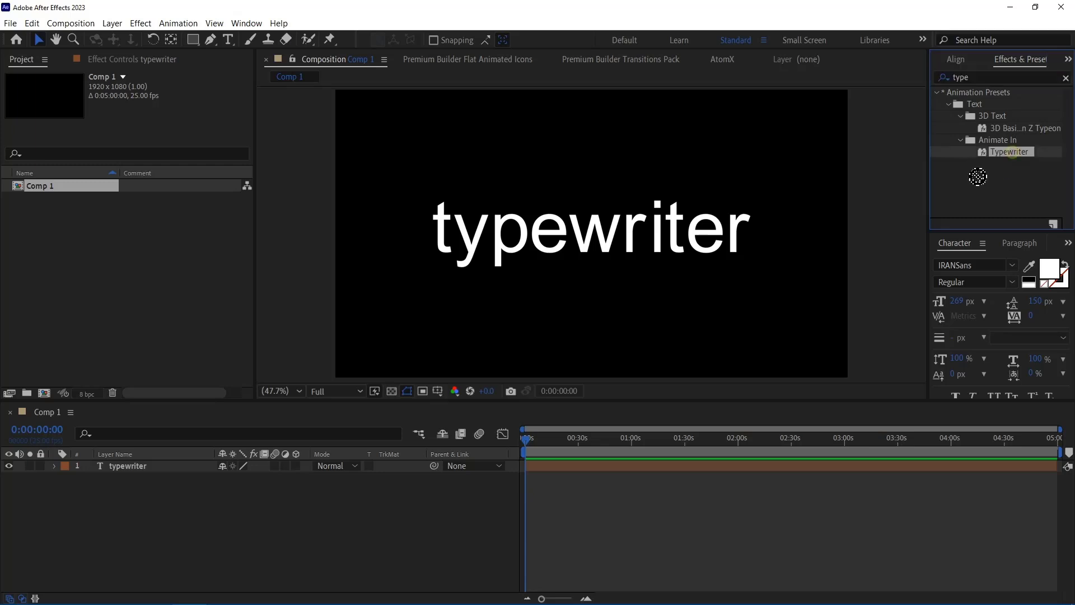
double_click(128, 466)
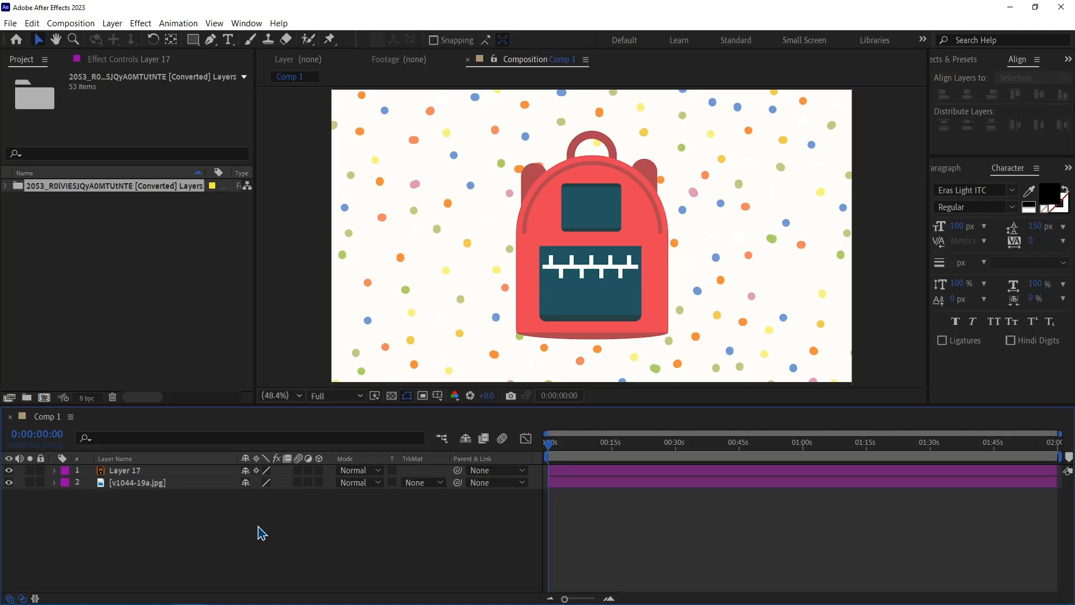
- Add Comp 1 to the render queue and set its output module format to PNG Sequence
left_click(71, 23)
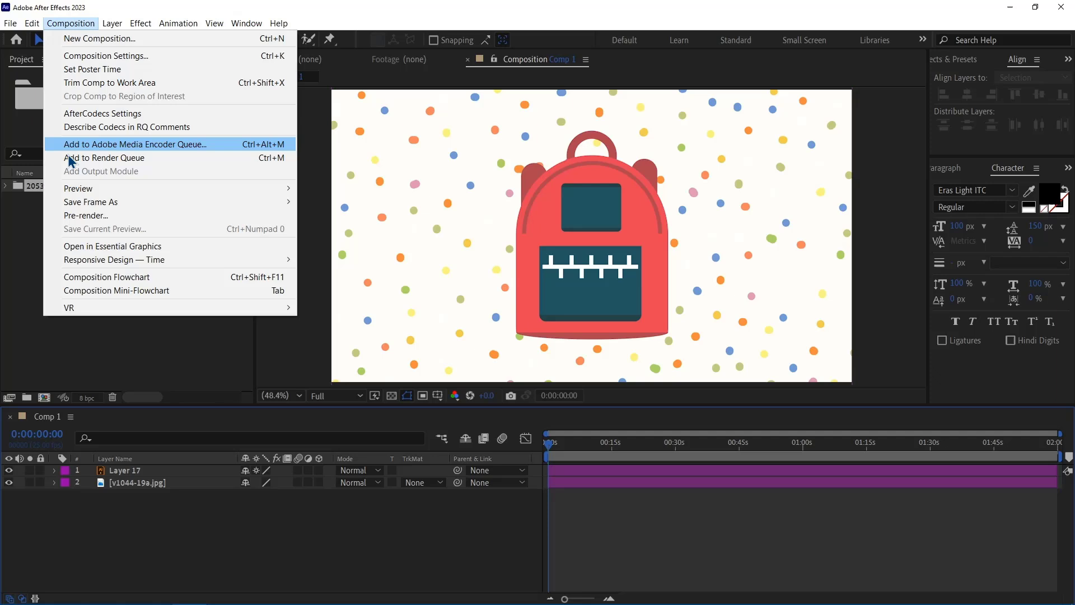
left_click(103, 157)
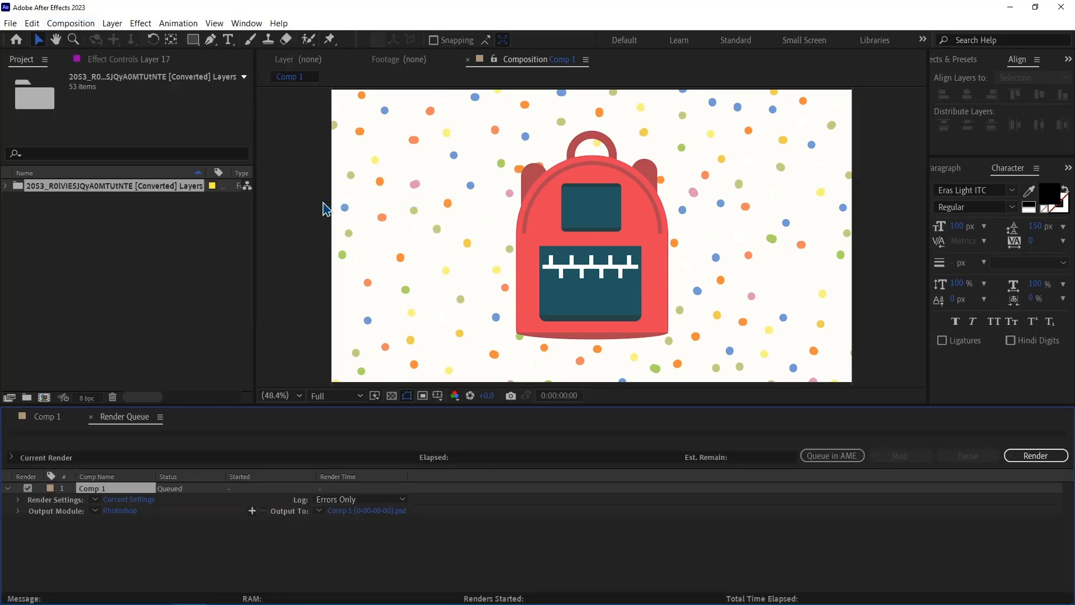
left_click(120, 511)
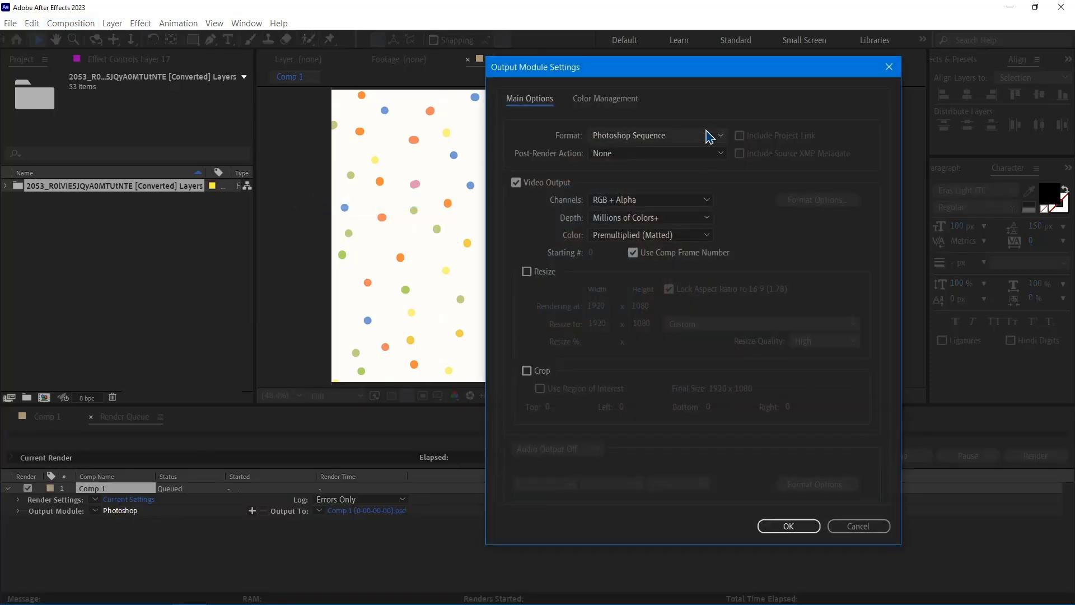
left_click(657, 135)
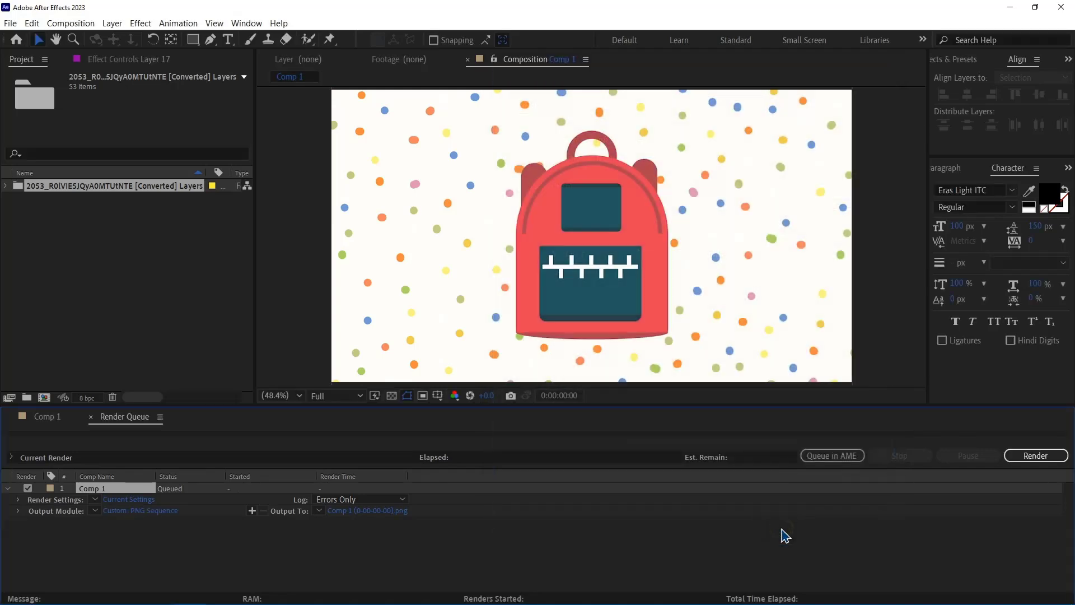
left_click(1035, 455)
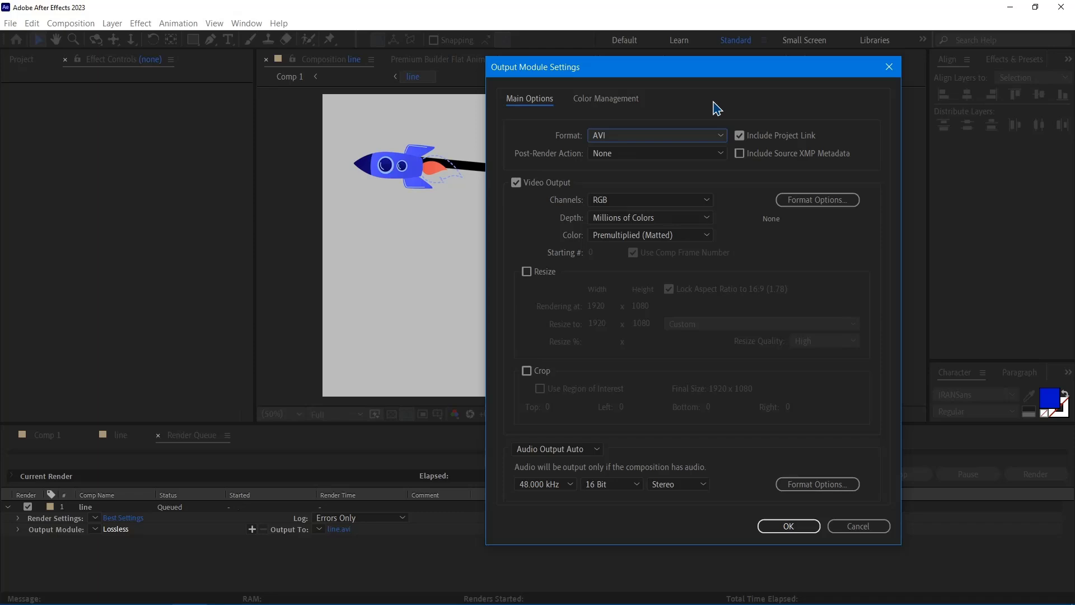
- Set the line item's output format to AfterCodecs .mp4 with 32 Bit audio
left_click(657, 135)
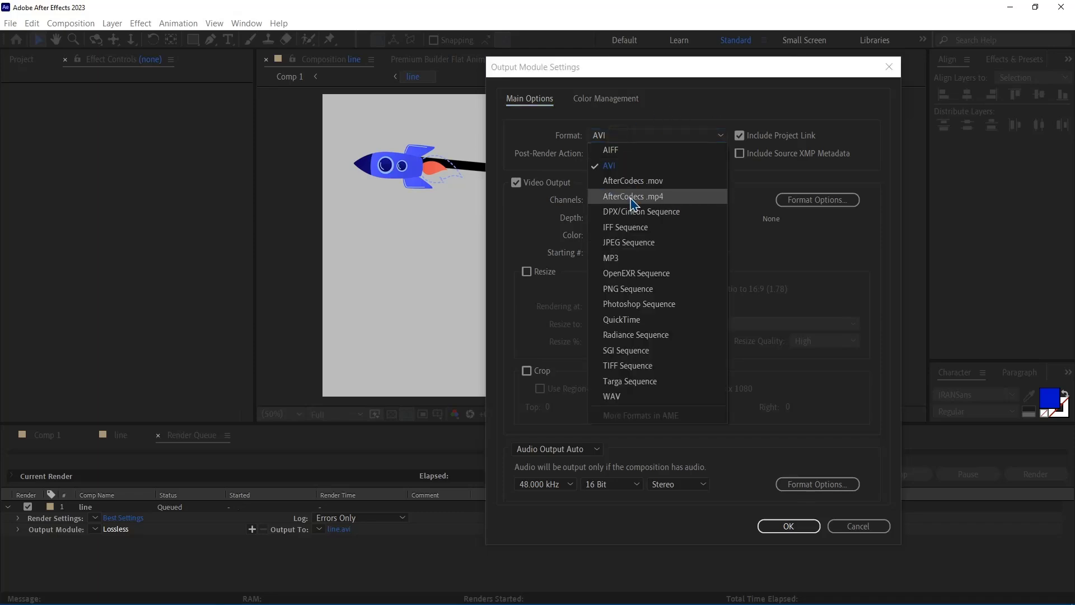
left_click(633, 196)
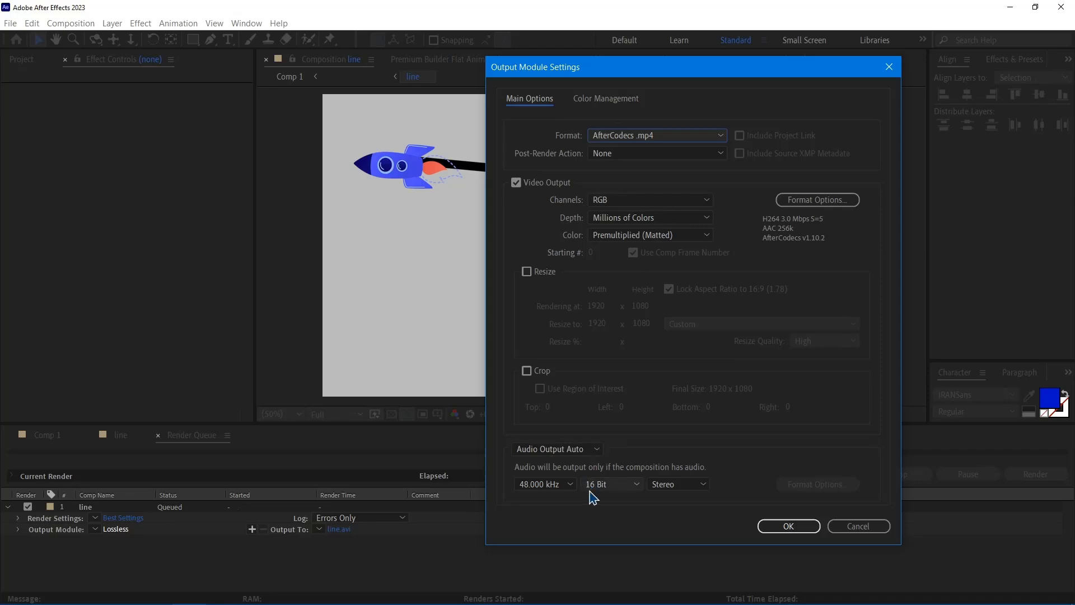
left_click(611, 484)
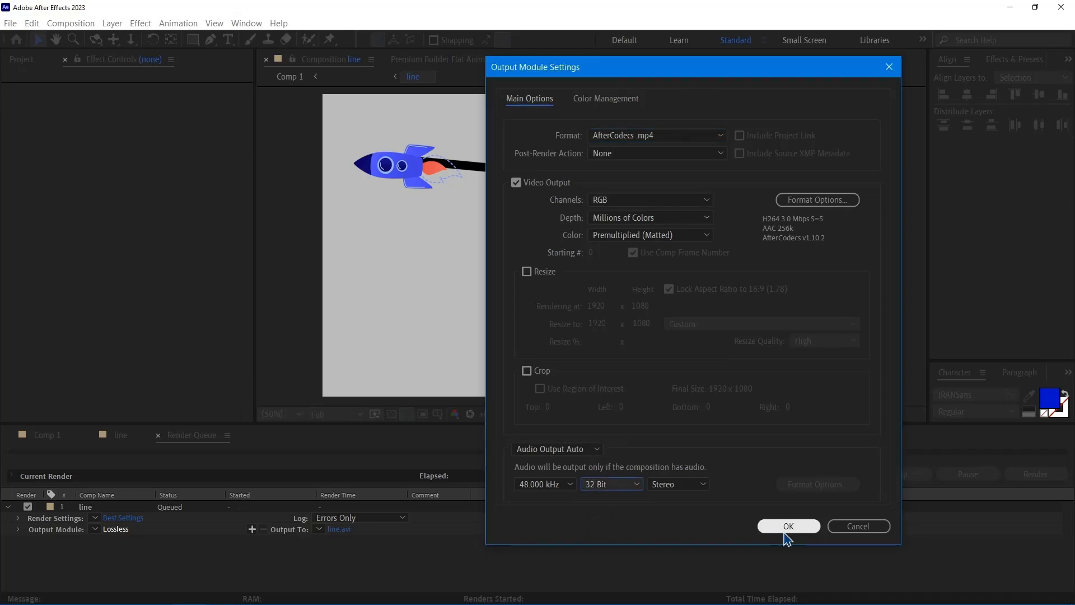
left_click(789, 526)
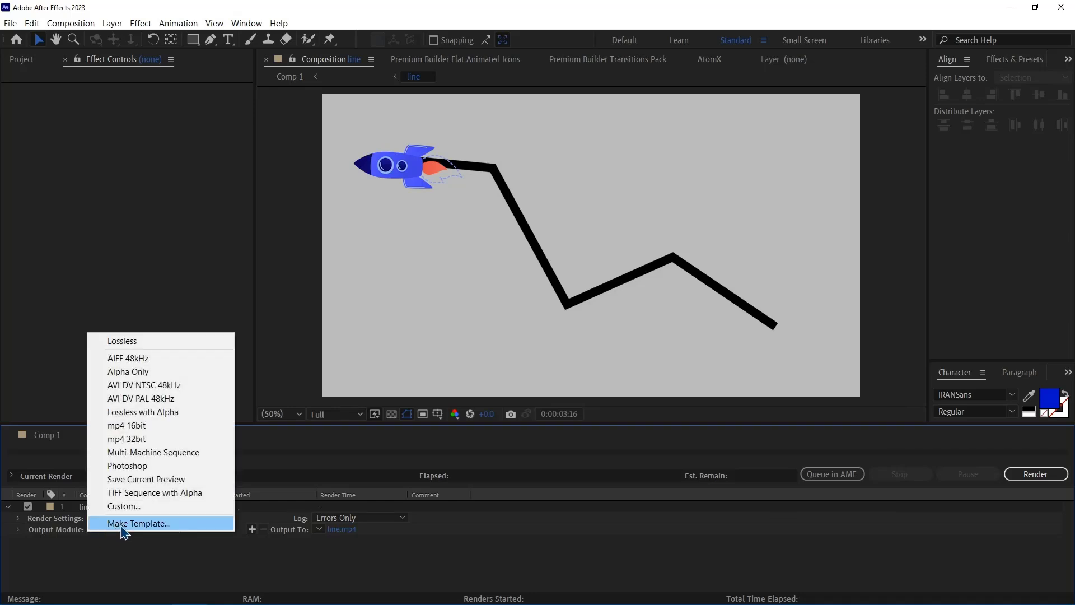
- Save these output settings as the 'mp4' template and queue Comp 1 too
left_click(139, 523)
type("mp4")
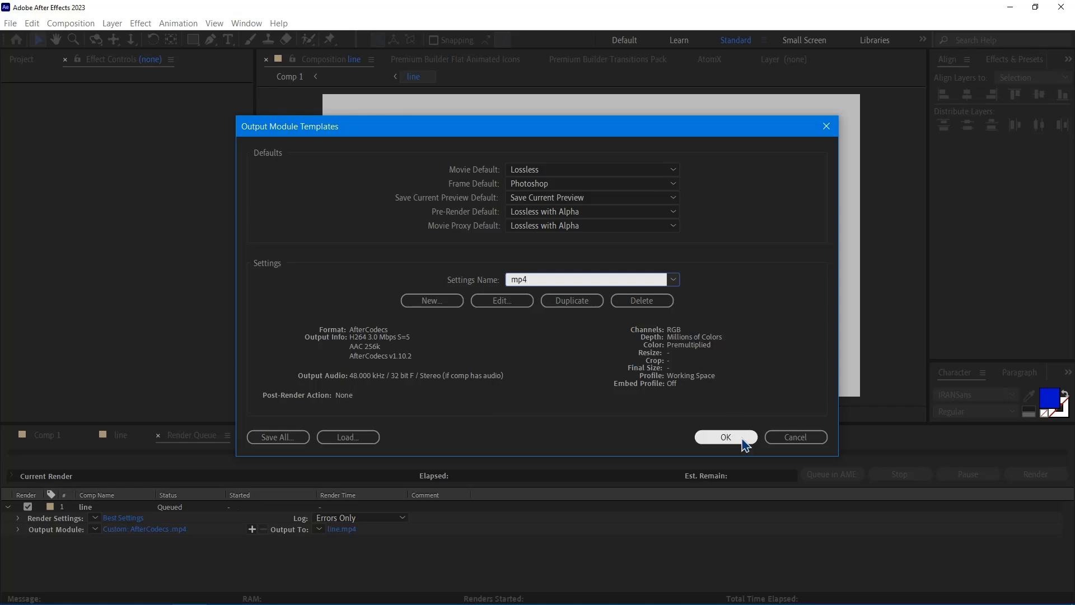
left_click(726, 437)
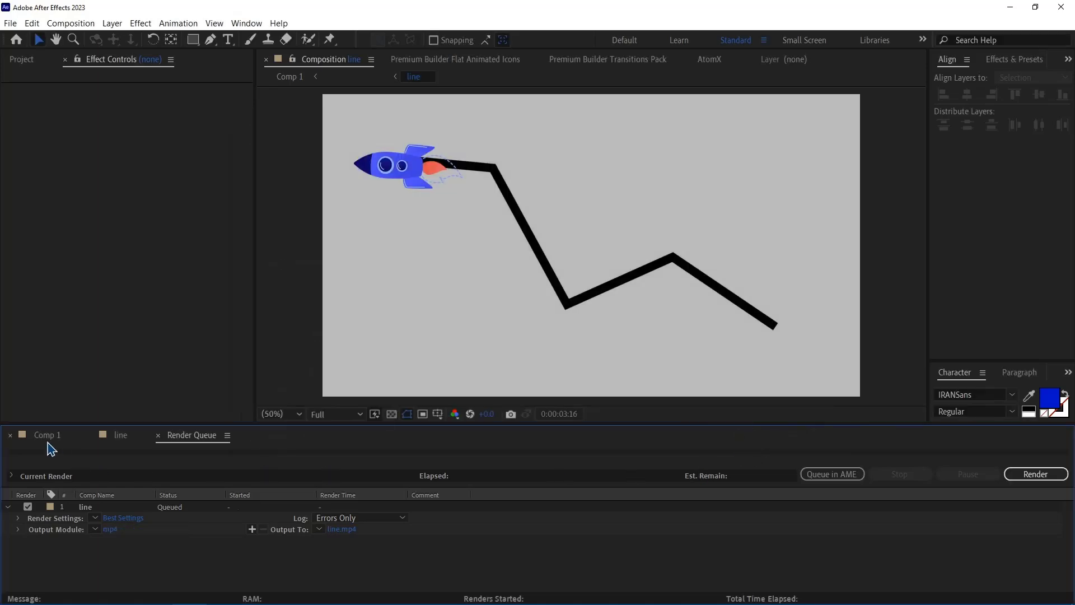
left_click(47, 434)
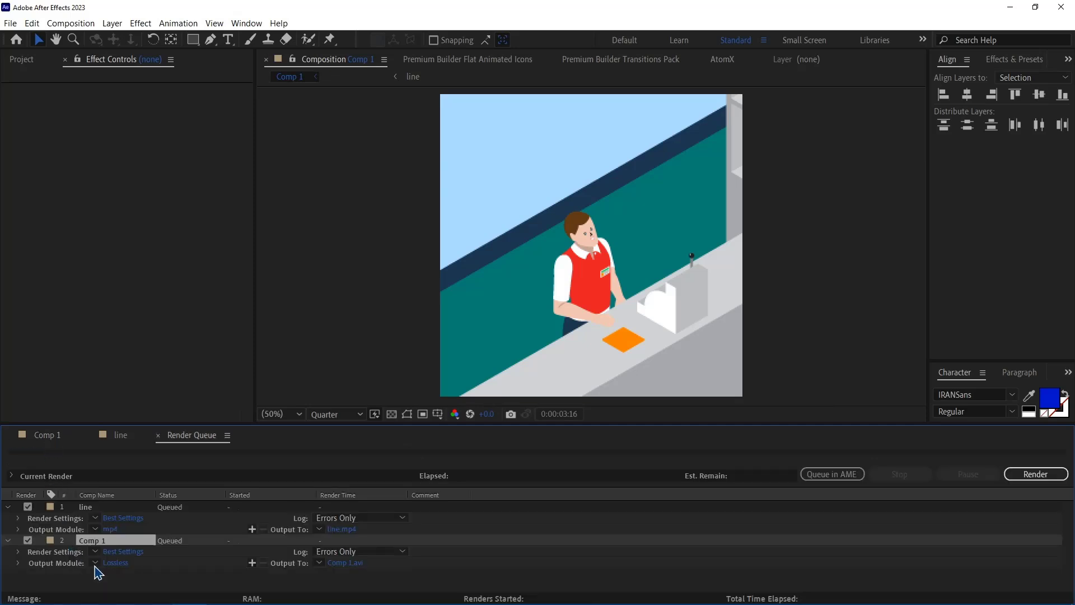
left_click(96, 564)
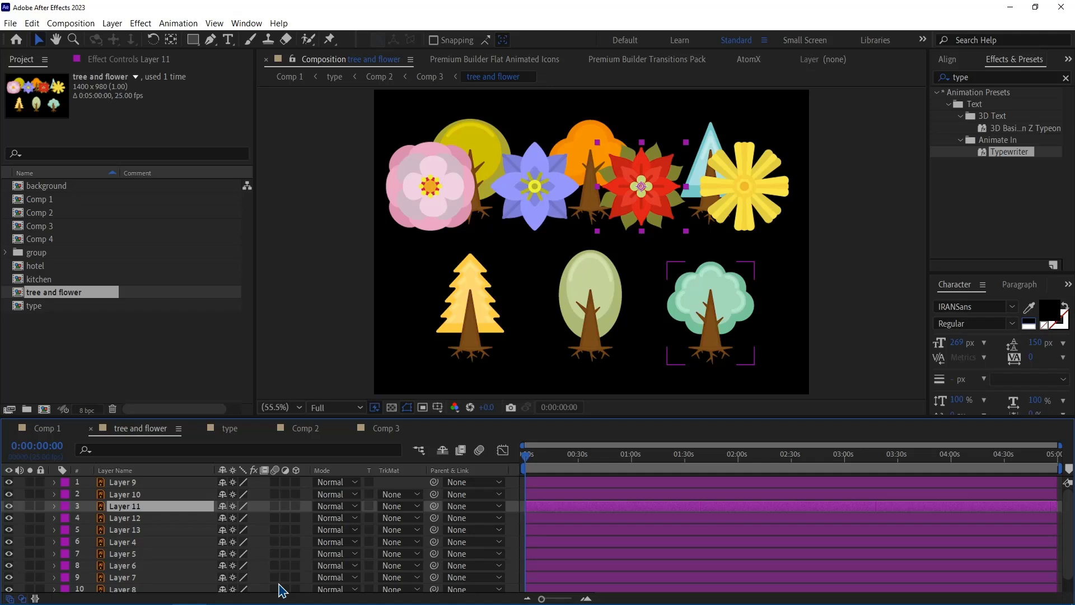
- Close the tree and flower composition and one more open comp with Ctrl+W
key("ctrl+w")
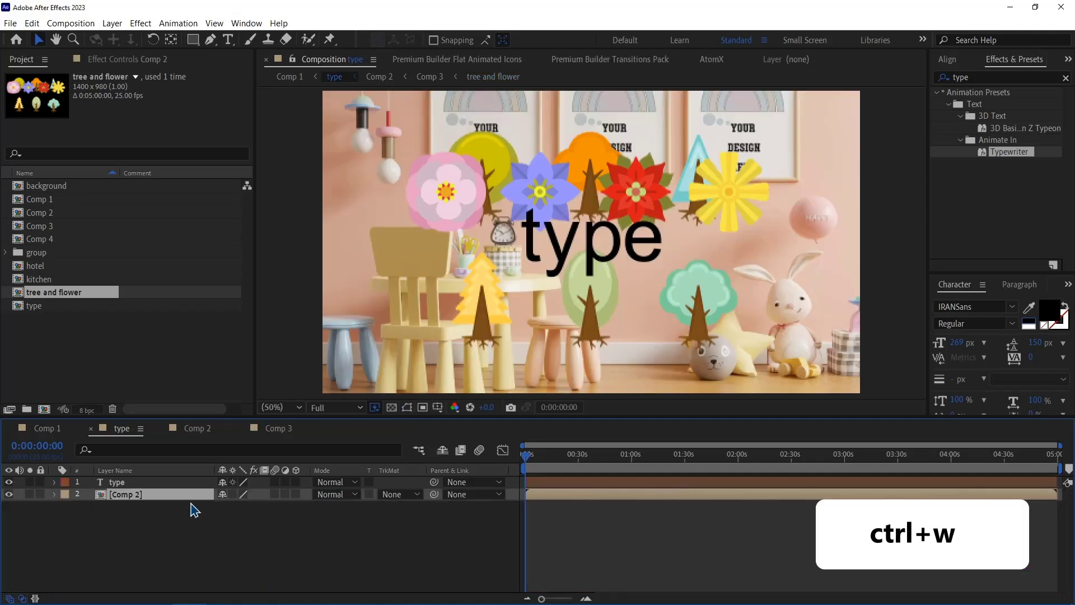
key("ctrl+w")
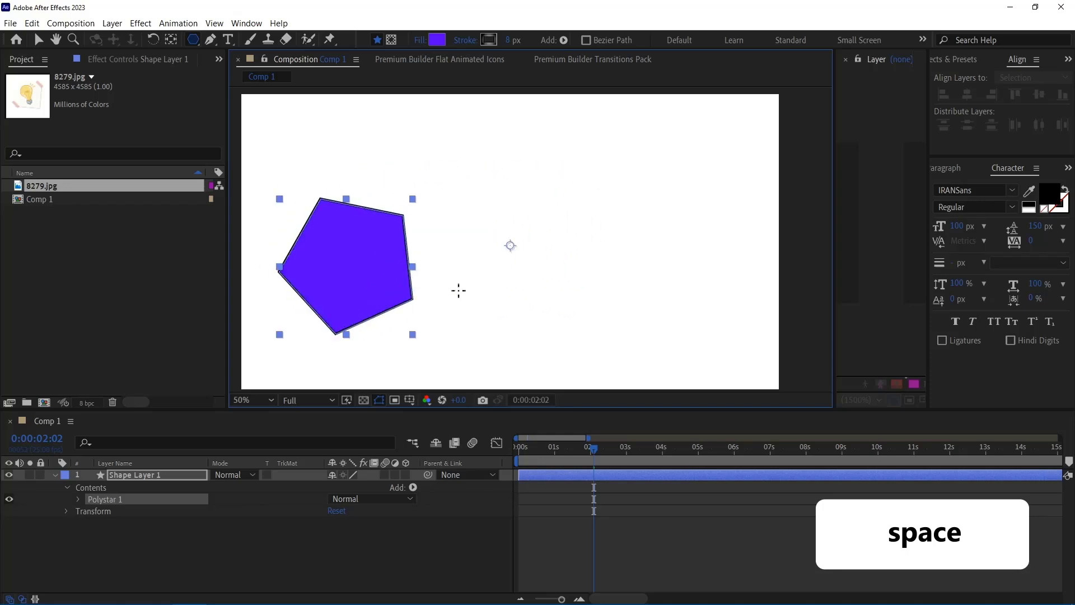
- Drag out a purple five-sided polystar and shift it left while drawing
left_click_drag(346, 268, 434, 227)
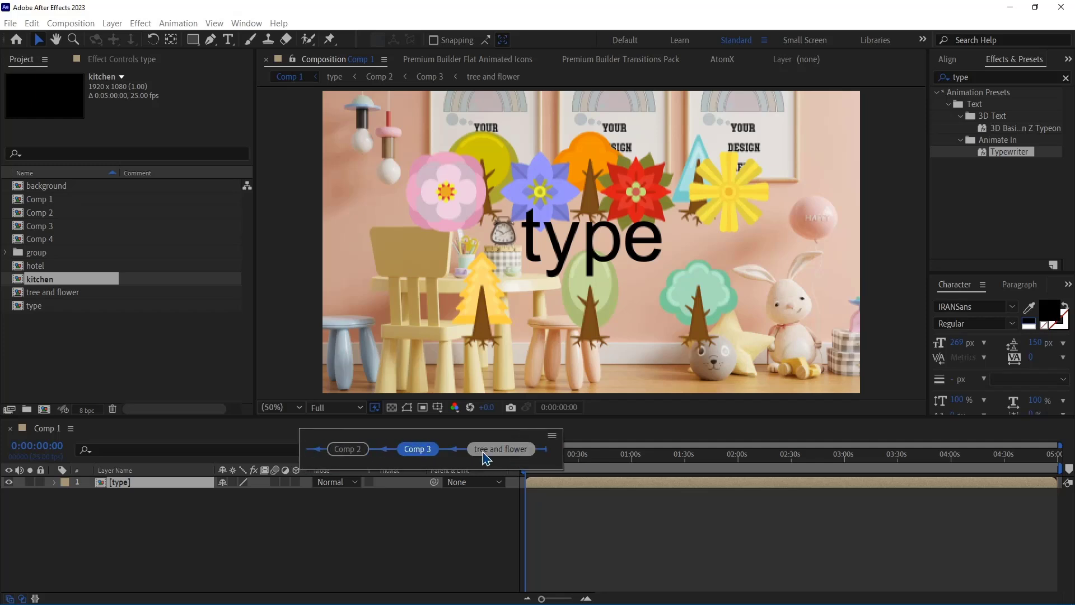
- Jump via Comp 1's Mini-Flowchart into the nested tree and flower composition
left_click(501, 448)
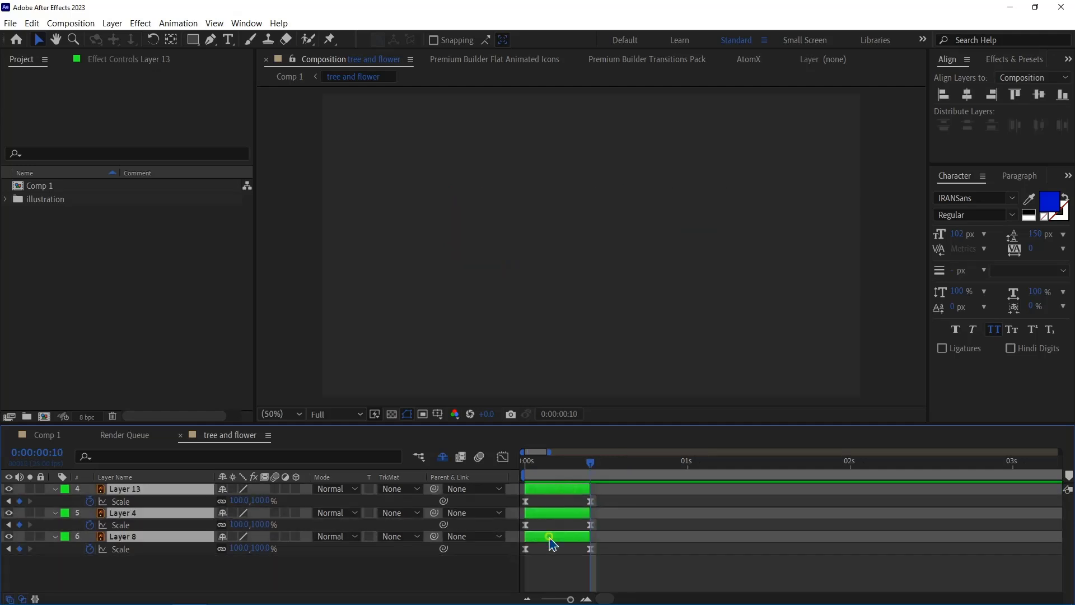
- Apply Keyframe Assistant > Sequence Layers to Layers 13, 4 and 8
left_click(178, 23)
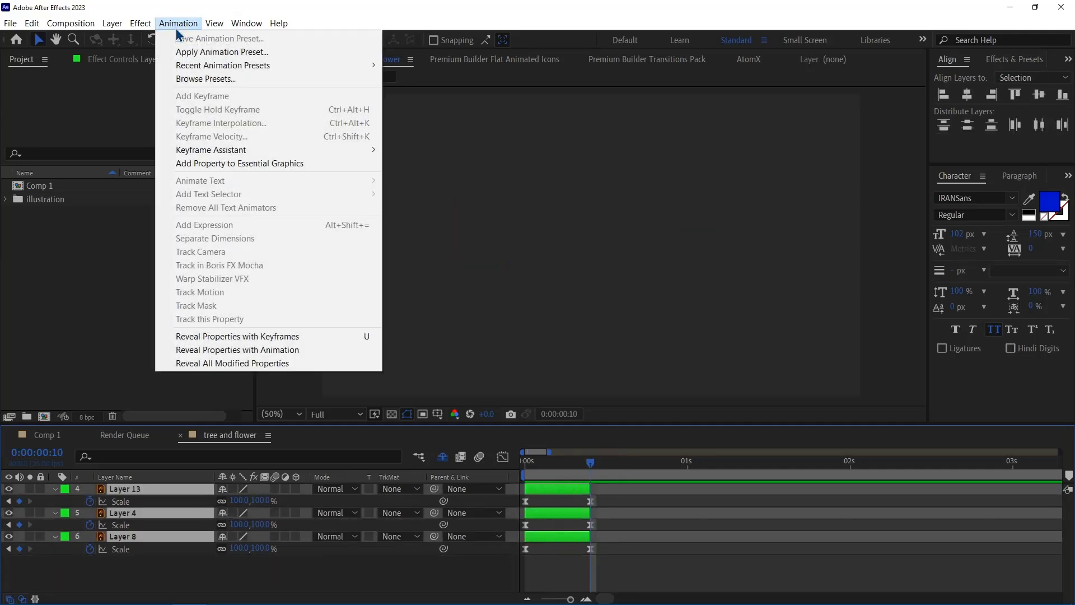
mouse_move(210, 149)
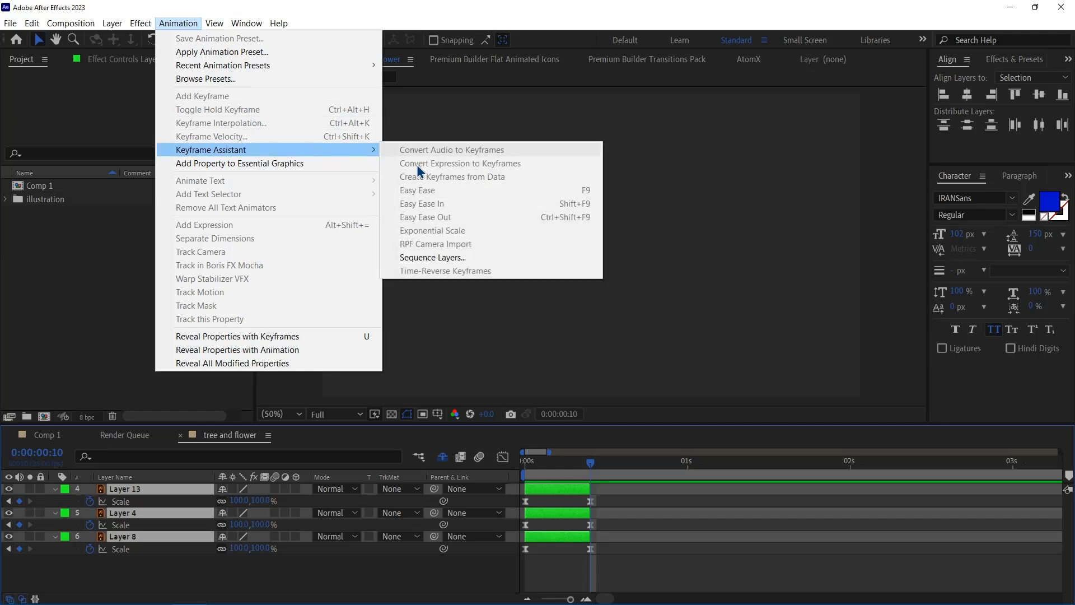
left_click(433, 257)
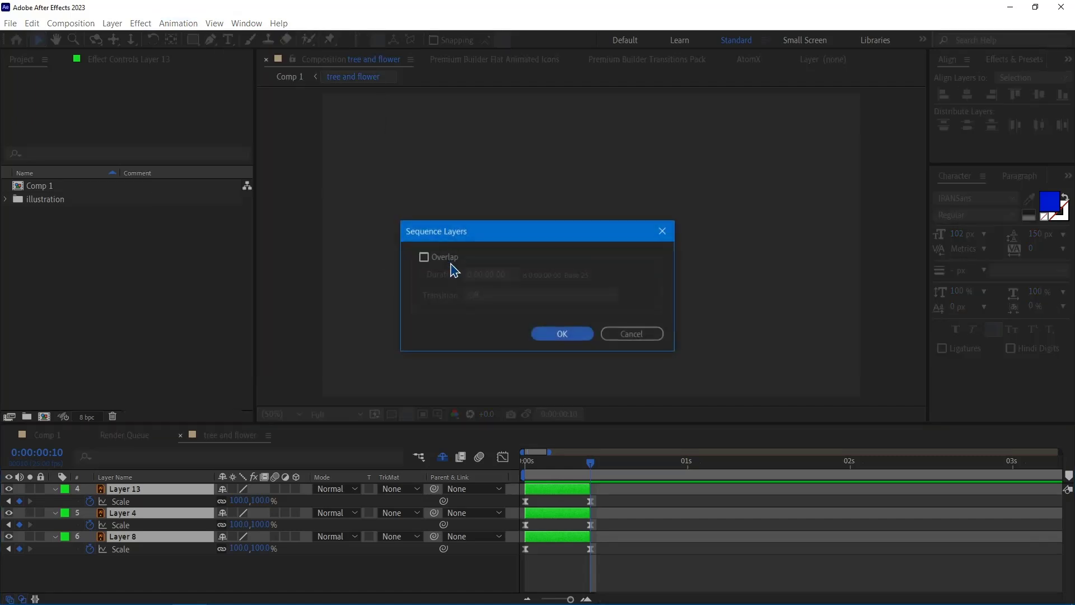
left_click(562, 333)
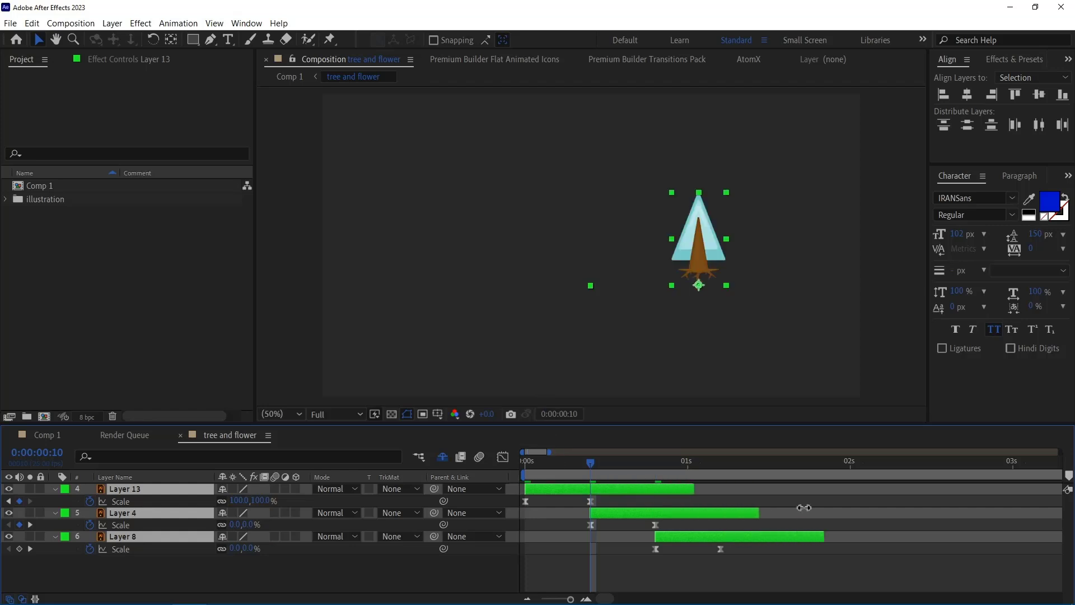
scroll("right", 3)
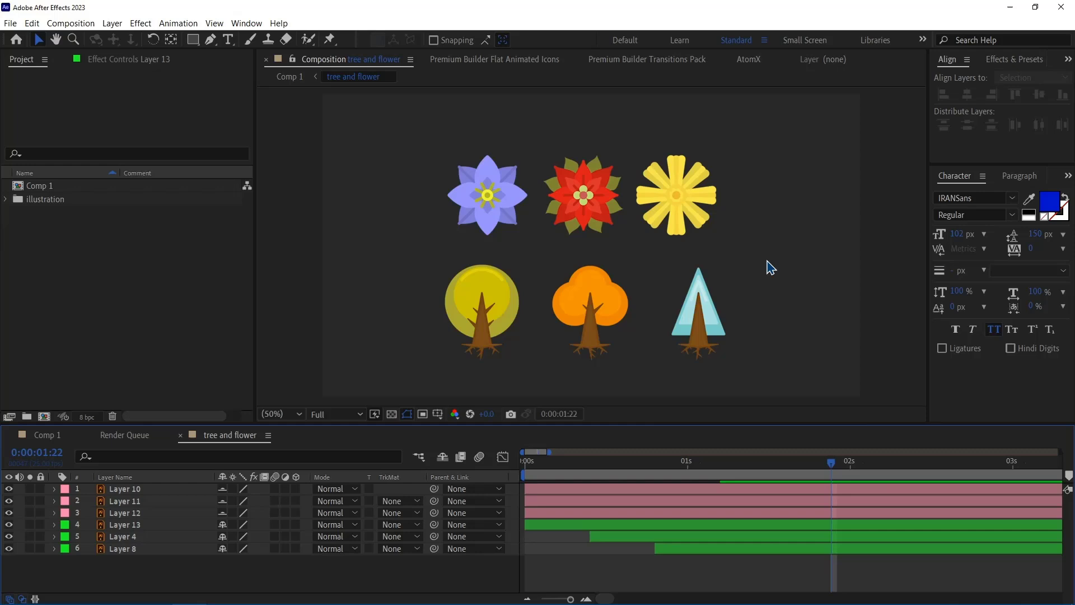
- Select a green-labelled tree layer and use Select Label Group for all three
left_click(124, 524)
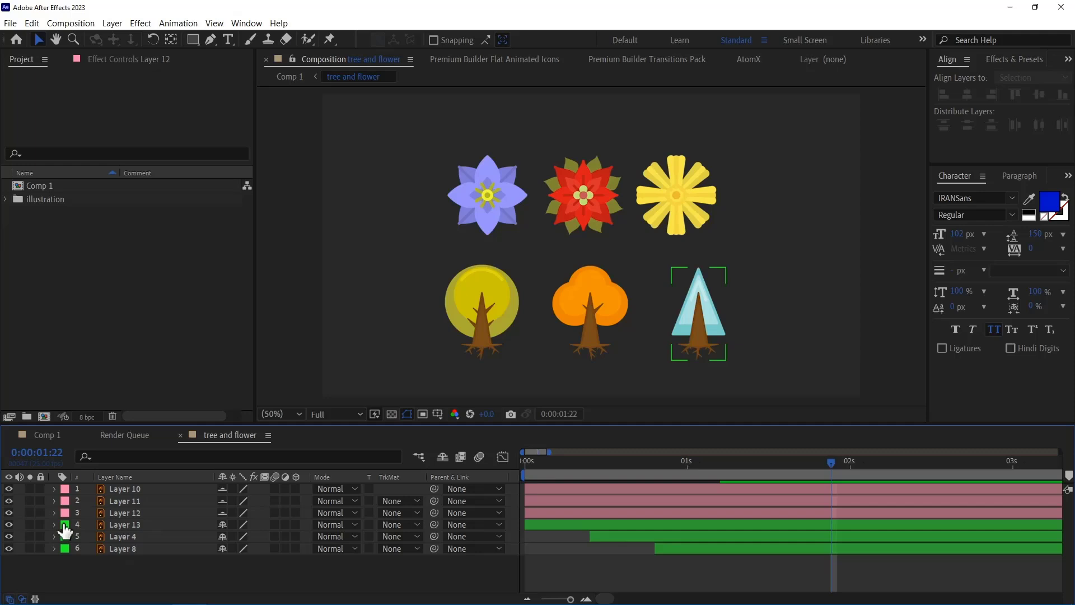
right_click(62, 524)
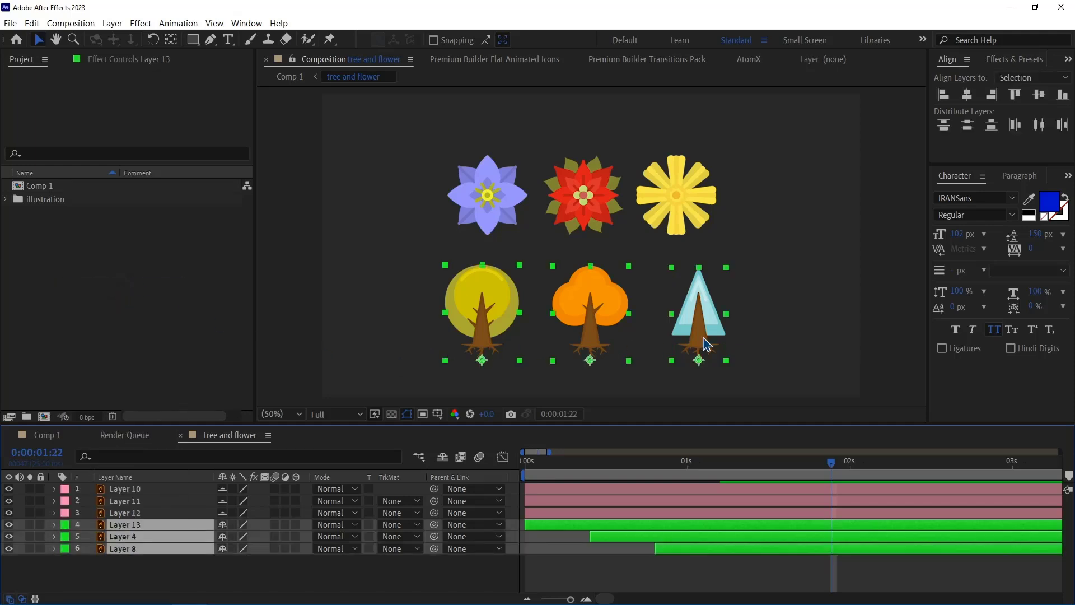
mouse_move(750, 343)
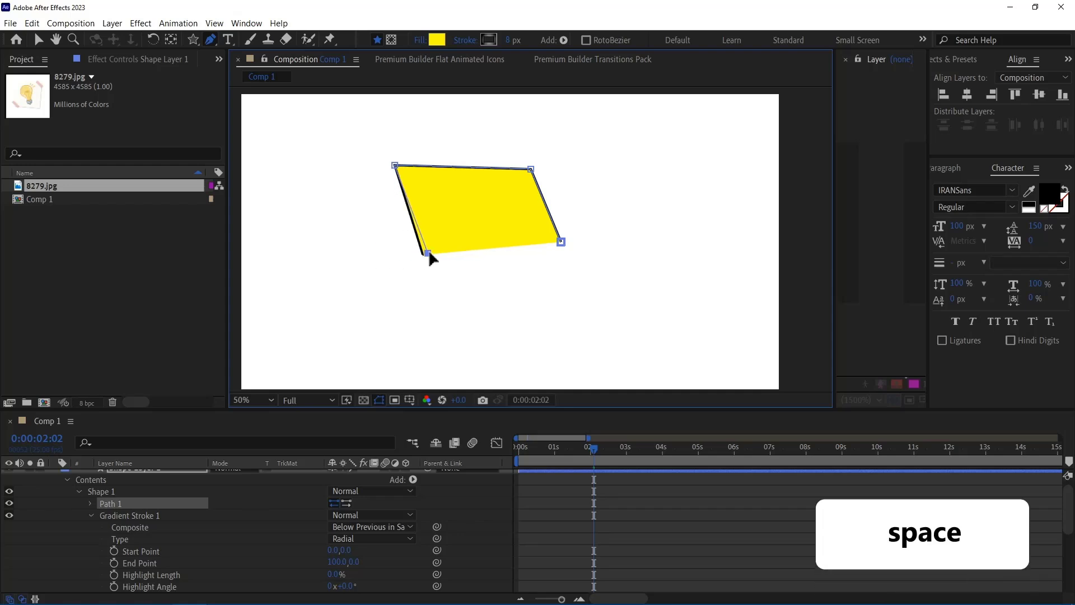
- Drag the yellow shape's lower-left vertex left and back to re-slant its edge
left_click_drag(431, 253, 346, 268)
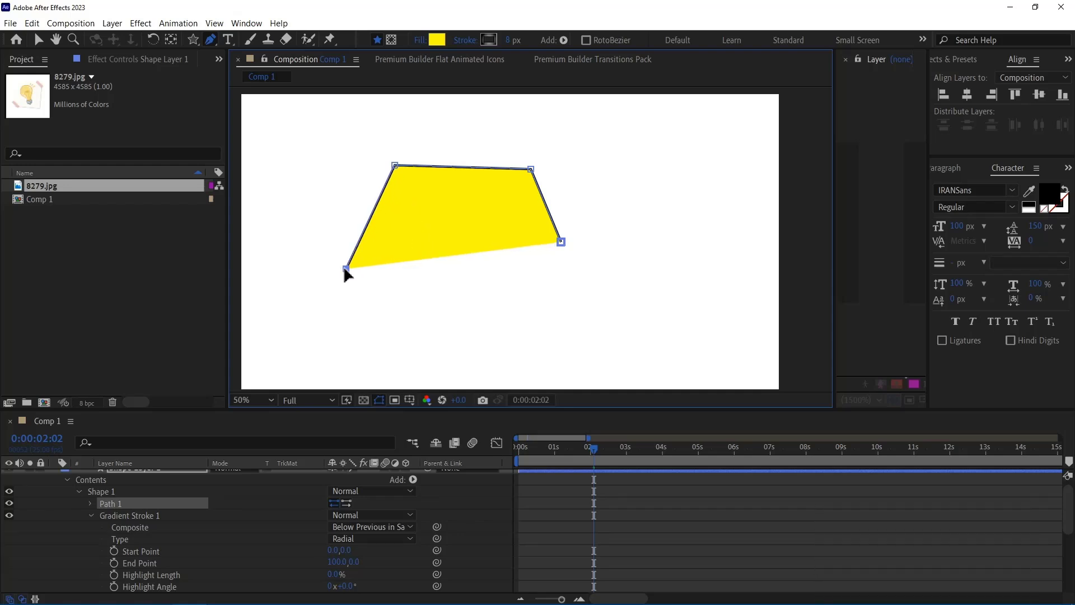
left_click_drag(346, 269, 421, 268)
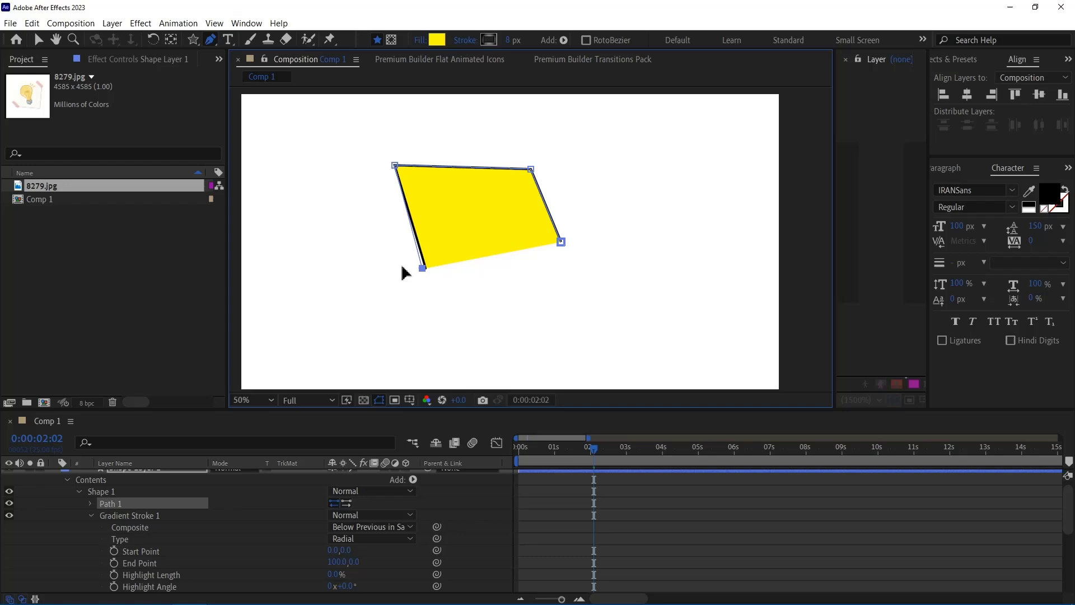
left_click_drag(422, 267, 360, 263)
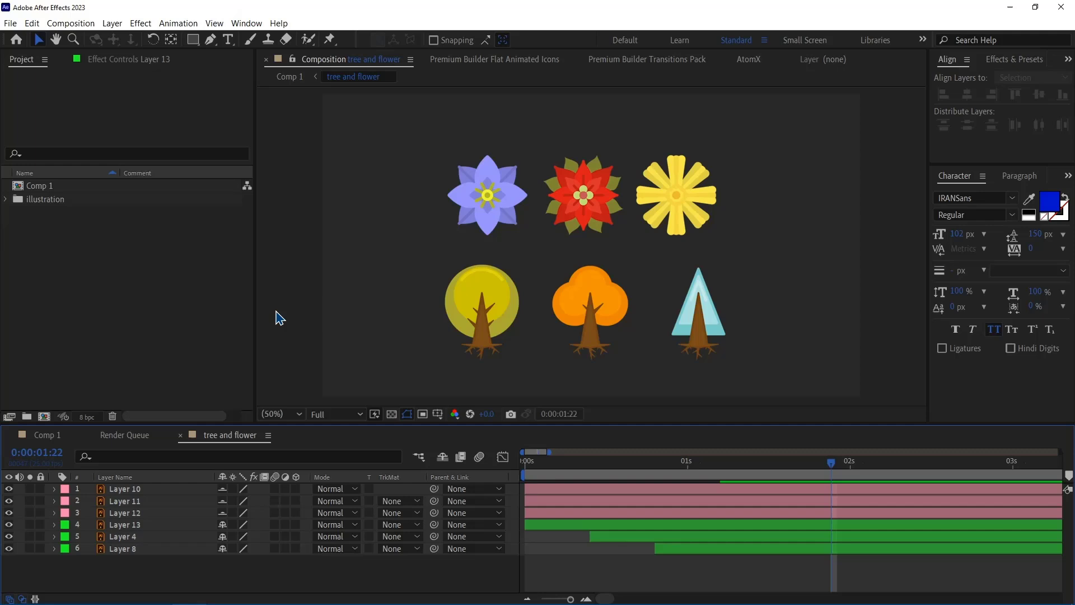
- Collect Files for the project into 'flower folder' on the Desktop
left_click(10, 23)
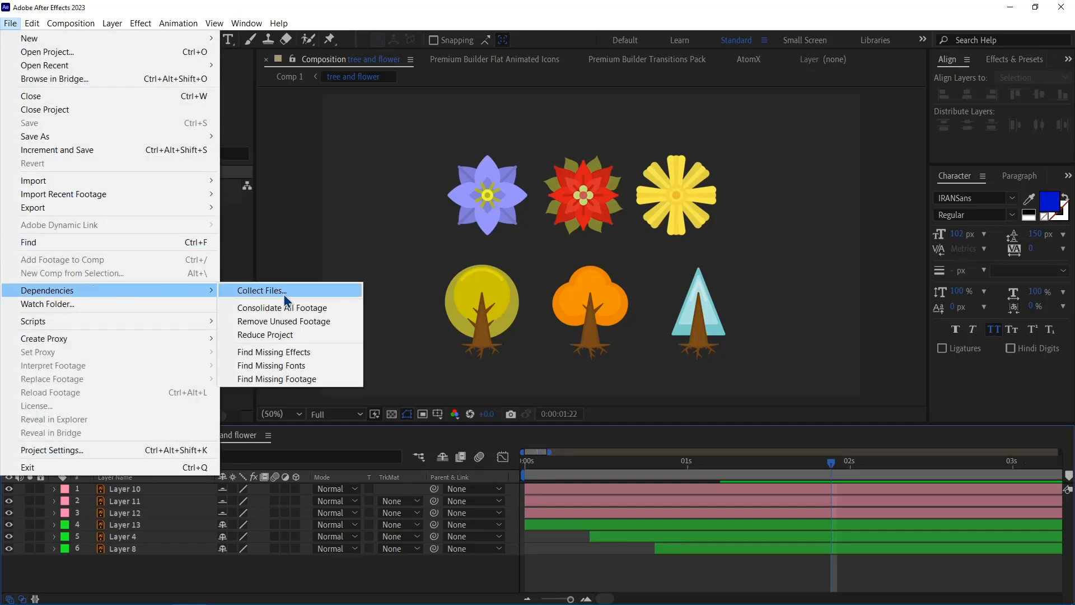
left_click(262, 290)
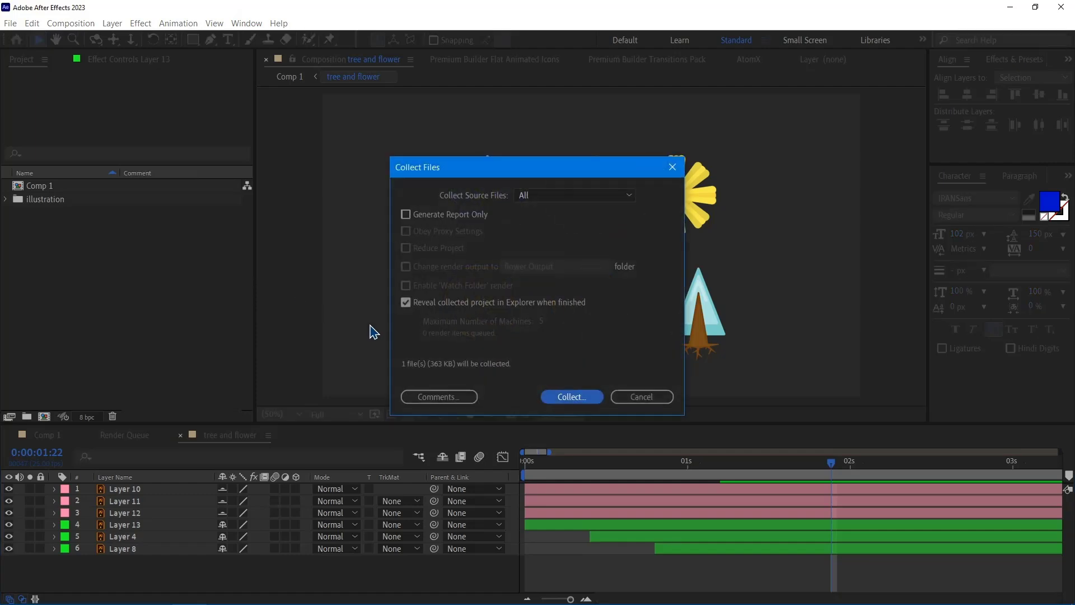
left_click(571, 396)
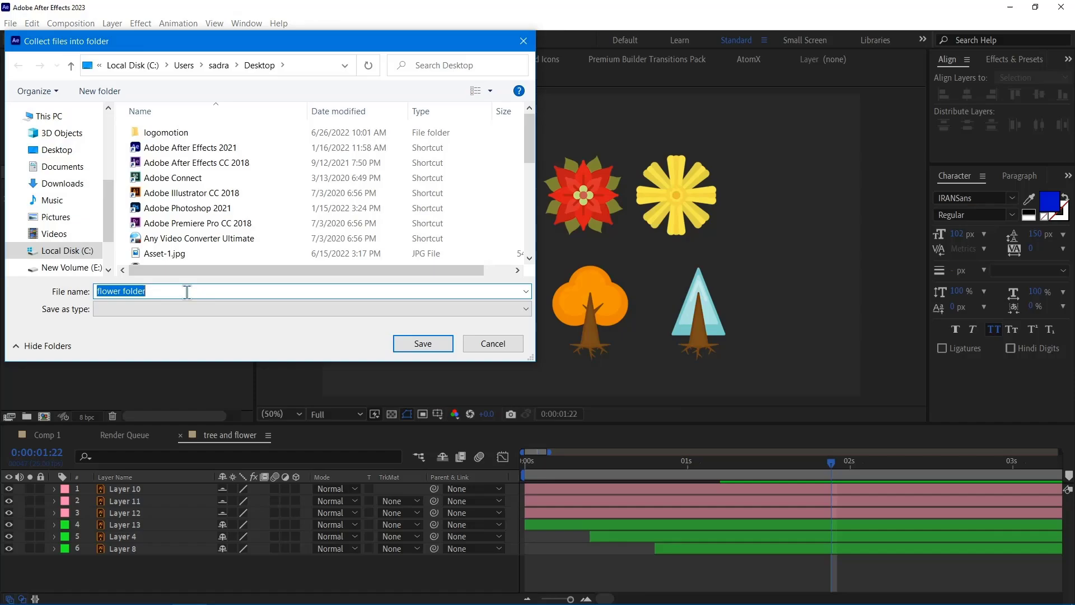
left_click(423, 343)
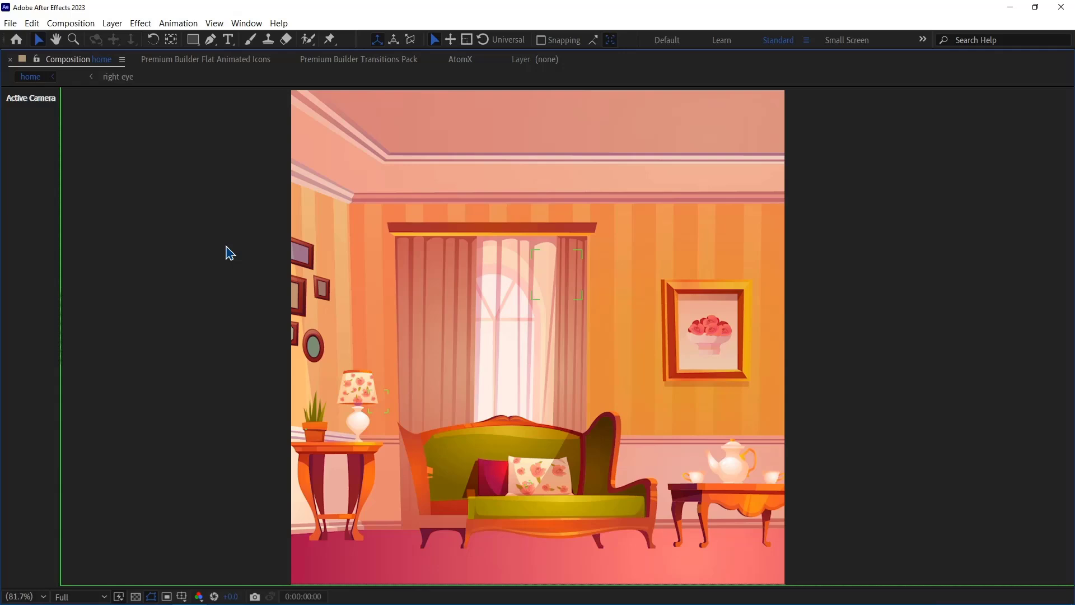
mouse_move(128, 515)
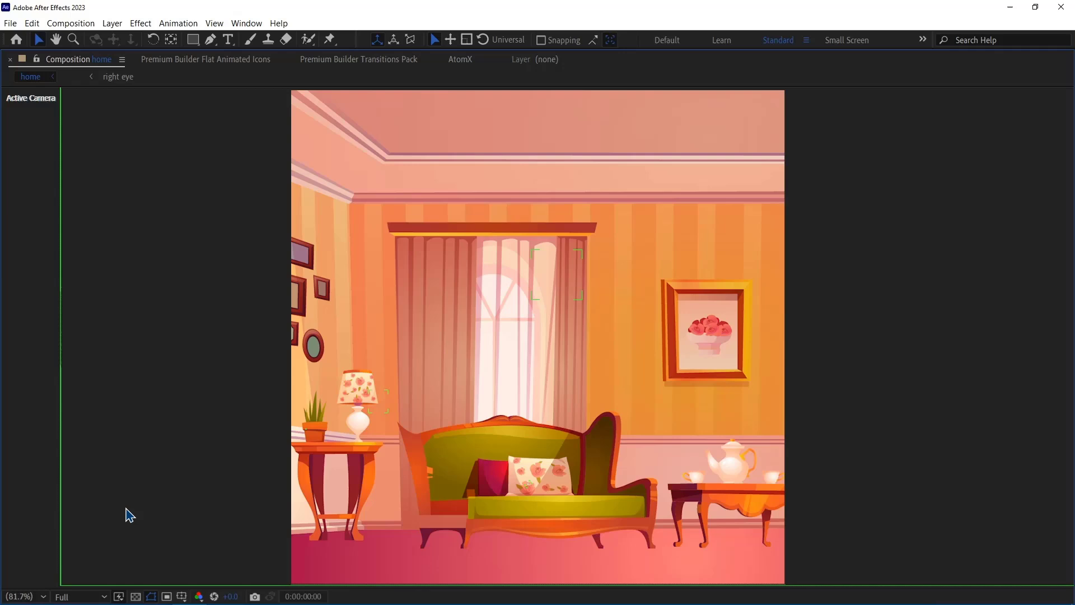
- Switch the home preview to Quarter, back to Full, then settle on Half resolution
left_click(68, 597)
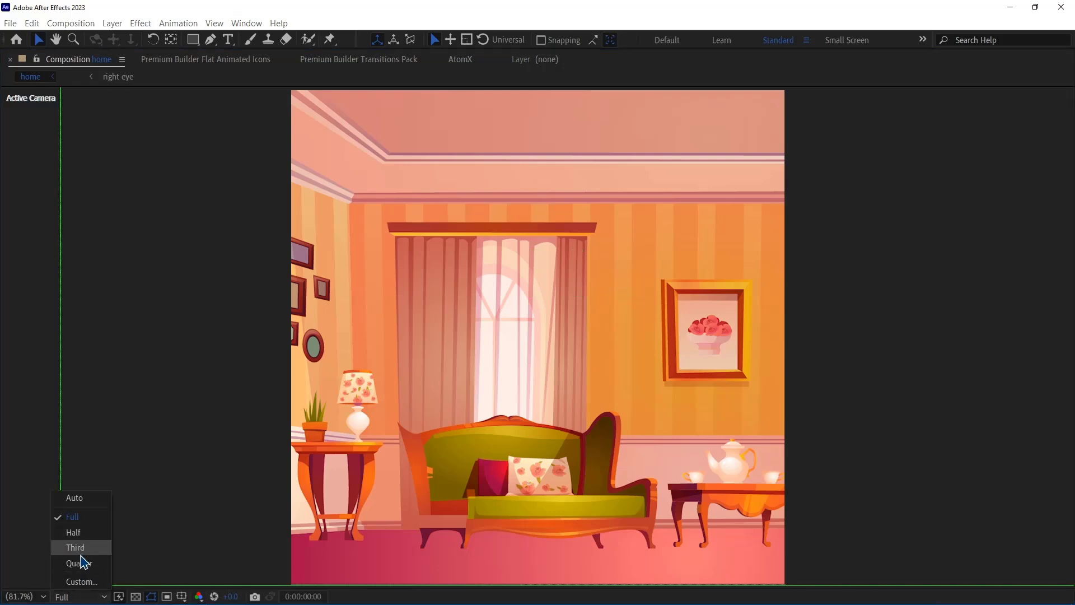
left_click(75, 563)
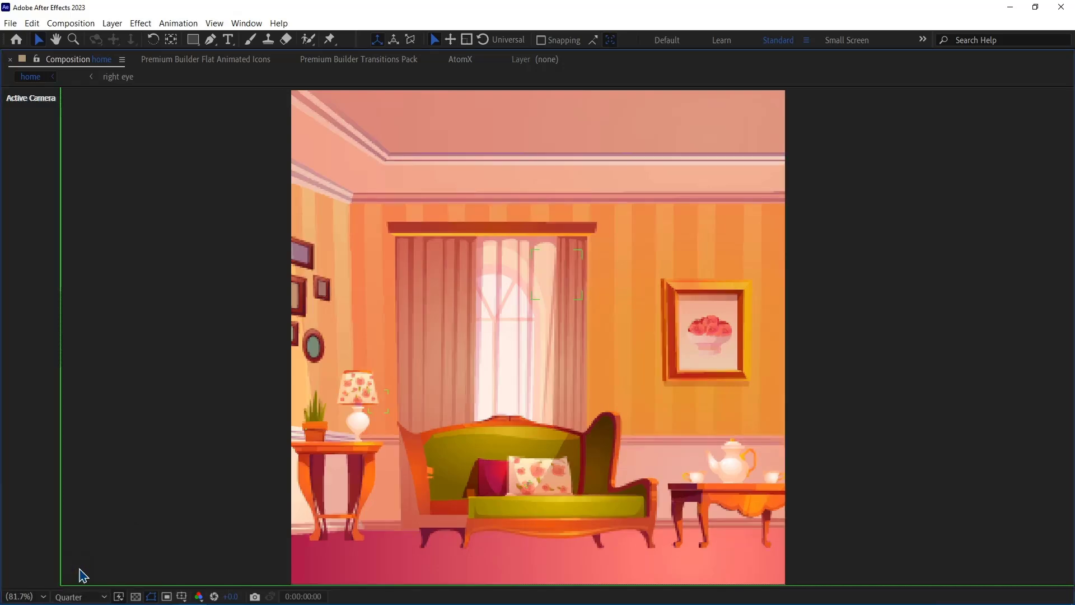
key("Ctrl+J")
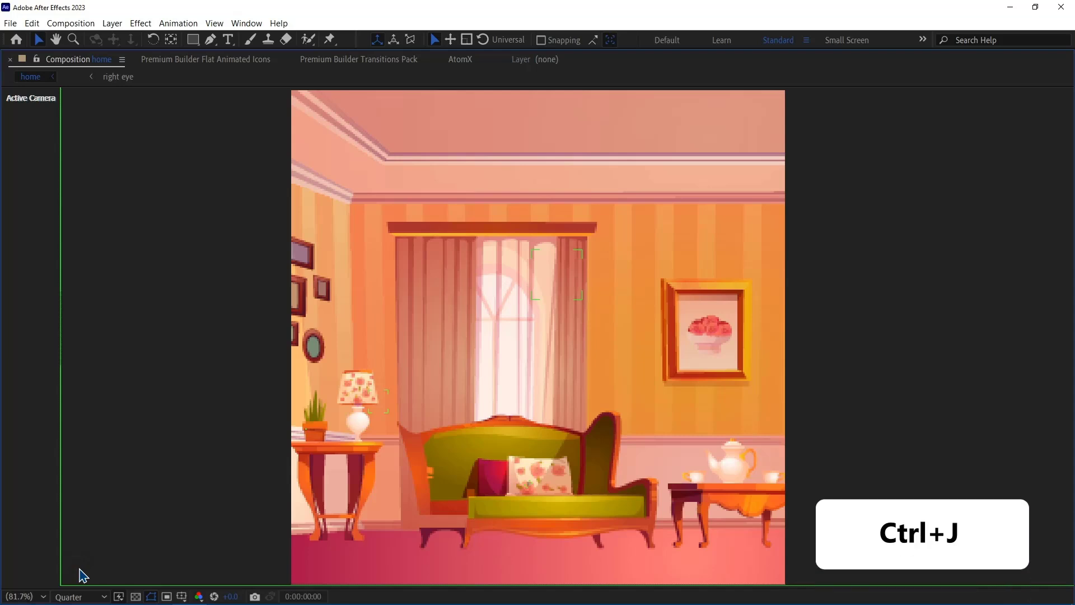
left_click(75, 596)
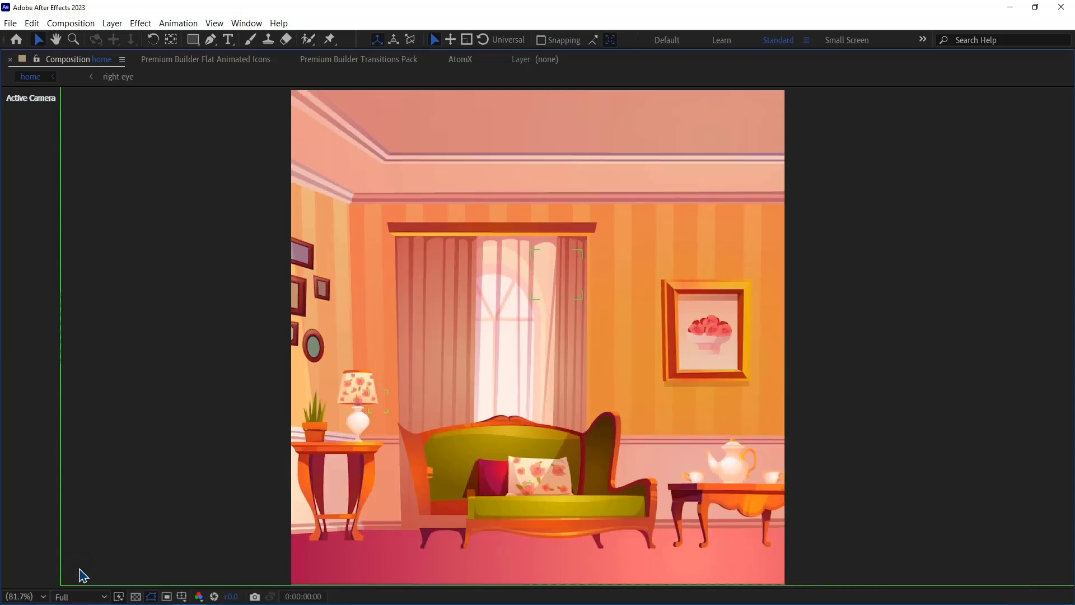
key("Ctrl+Shift+J")
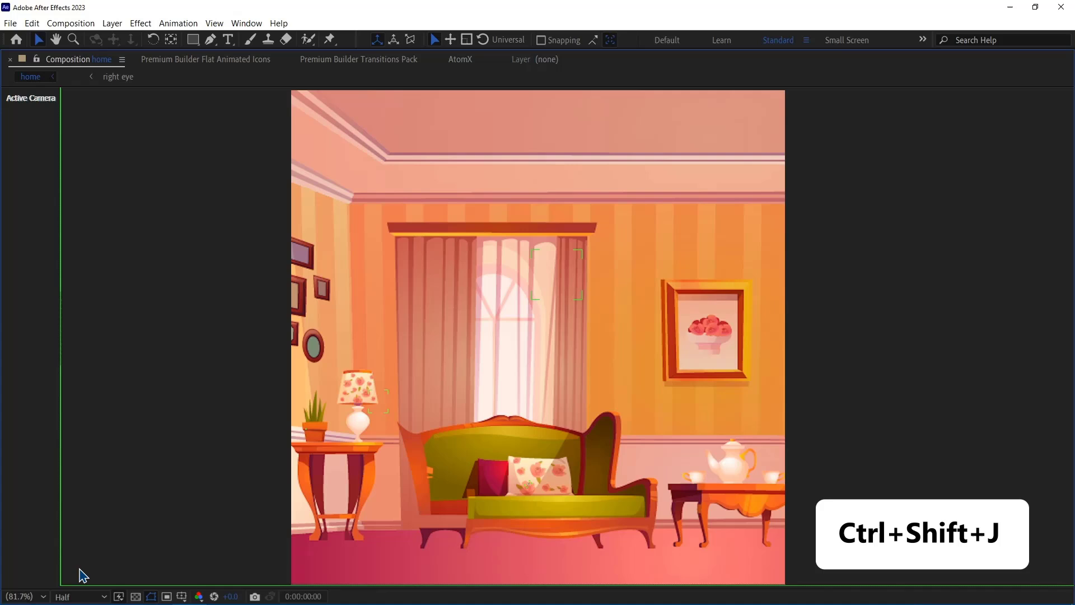